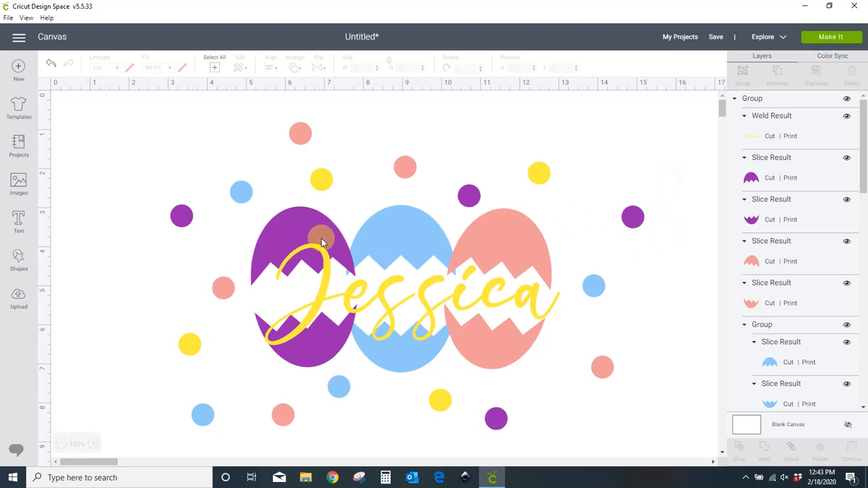
{"action": "mouse_move", "coordinate": [504, 246]}
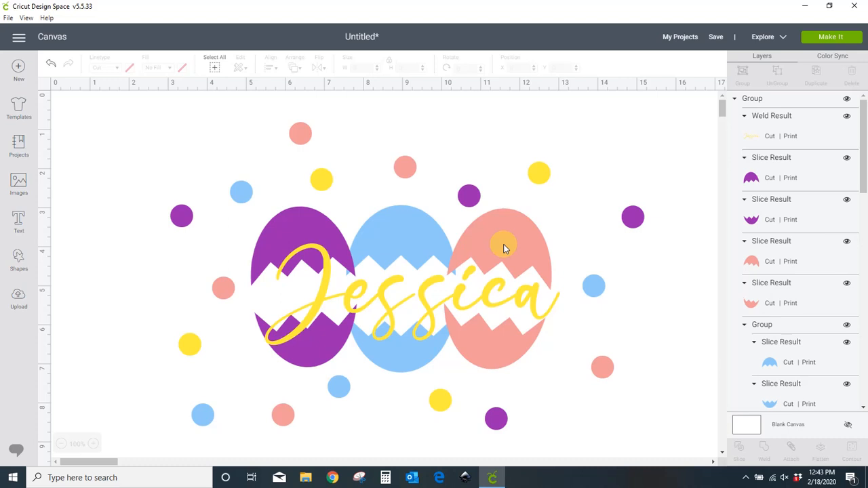
{"action": "mouse_move", "coordinate": [251, 271]}
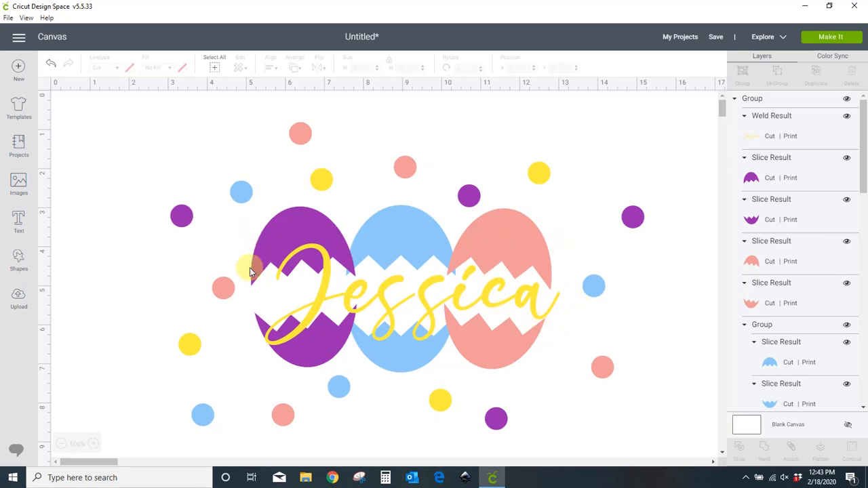
{"action": "mouse_move", "coordinate": [316, 254]}
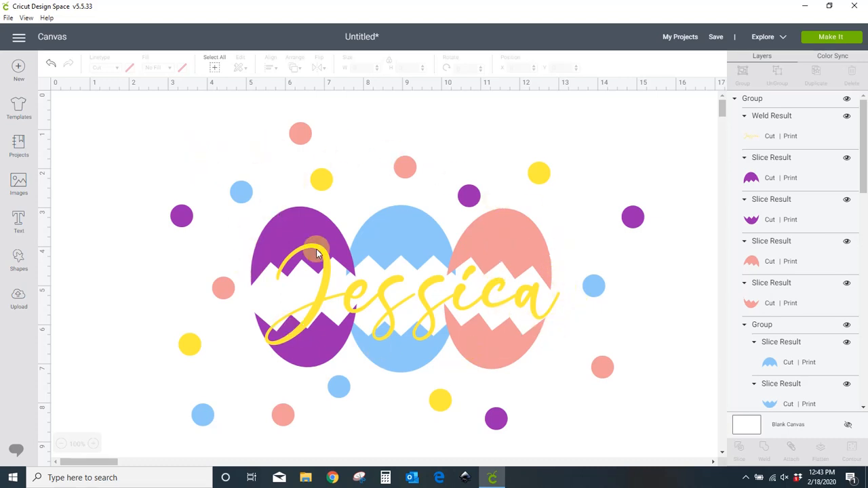
Step: Select the whole cracked-egg Jessica design as one group on the canvas
{"action": "left_click", "coordinate": [319, 250]}
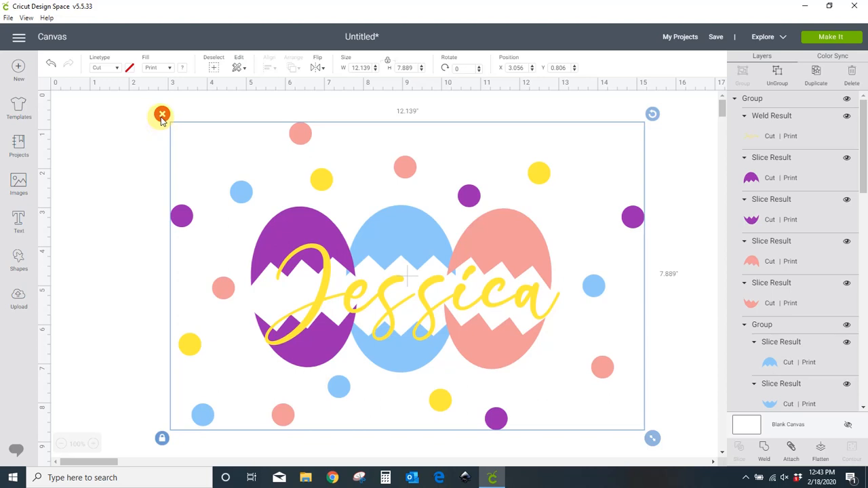
Step: Delete the old Jessica design, then insert a circle and stretch it into a tall oval
{"action": "left_click", "coordinate": [162, 114]}
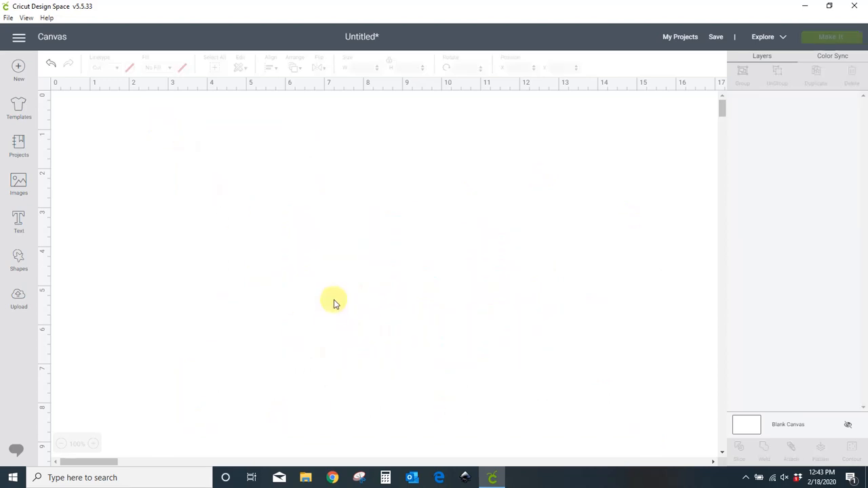
{"action": "mouse_move", "coordinate": [18, 260]}
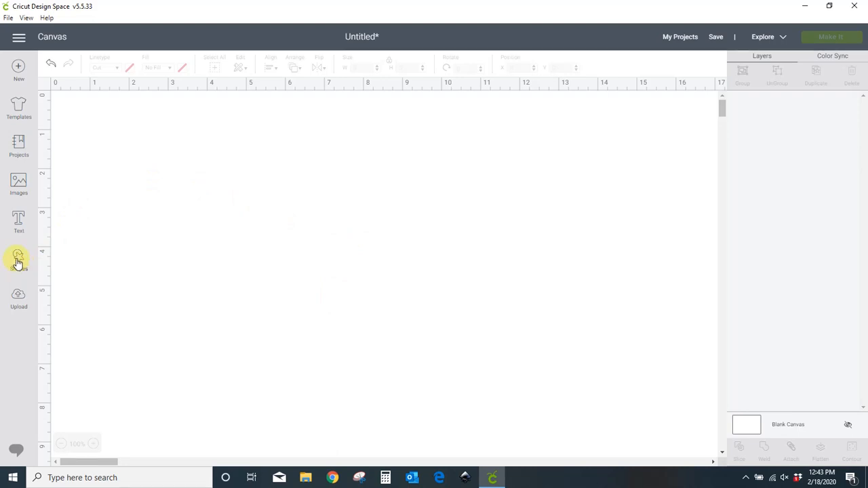
{"action": "left_click", "coordinate": [18, 259]}
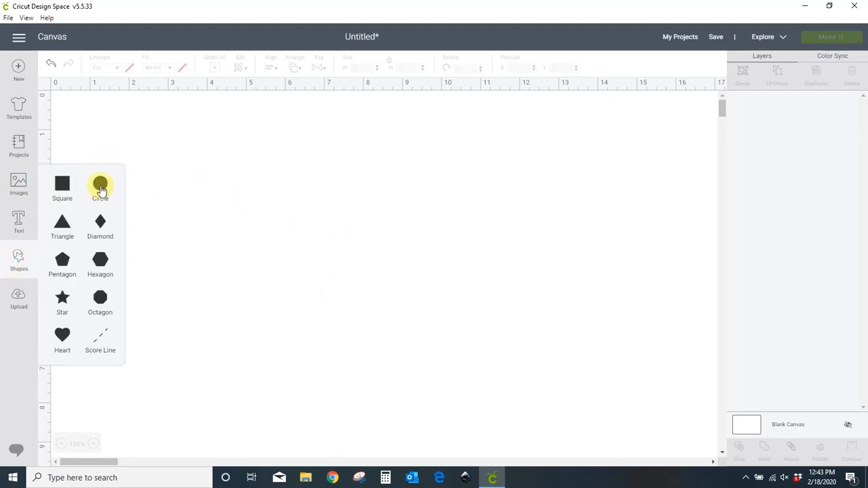
{"action": "left_click", "coordinate": [100, 183]}
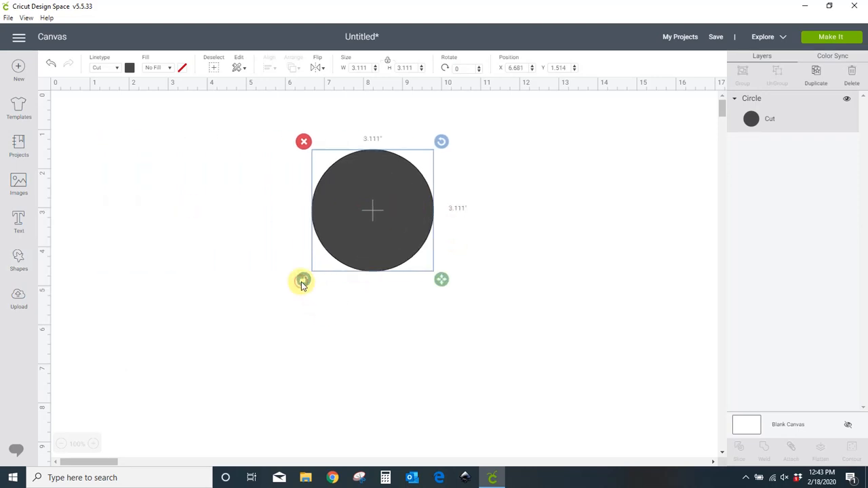
{"action": "left_click_drag", "start_coordinate": [442, 279], "coordinate": [432, 279]}
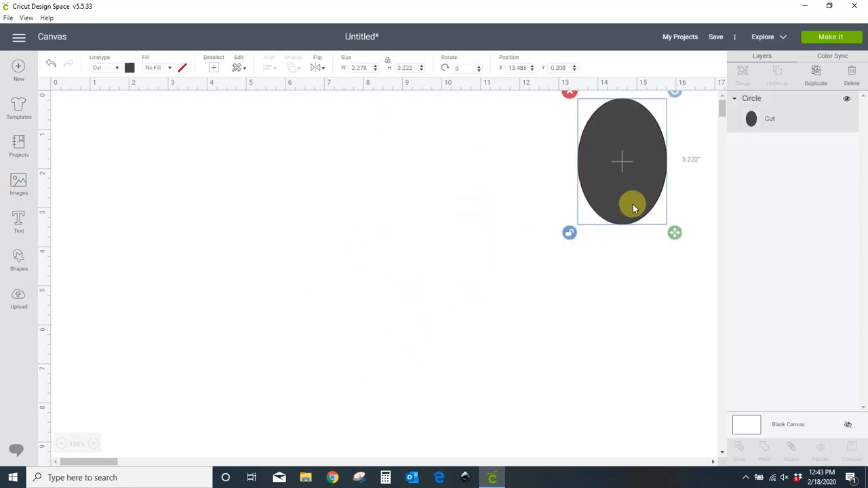
Step: Add a white diamond, make it wider and shorter, and move it onto the oval's left edge
{"action": "left_click", "coordinate": [19, 260]}
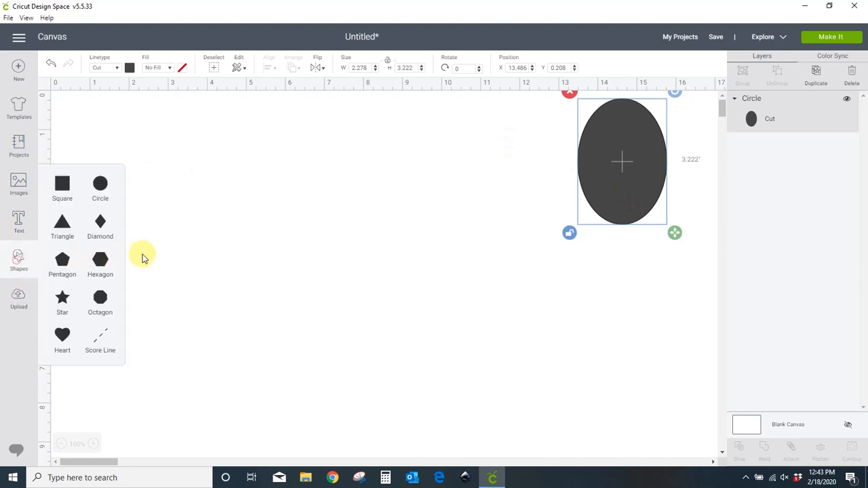
{"action": "mouse_move", "coordinate": [100, 224]}
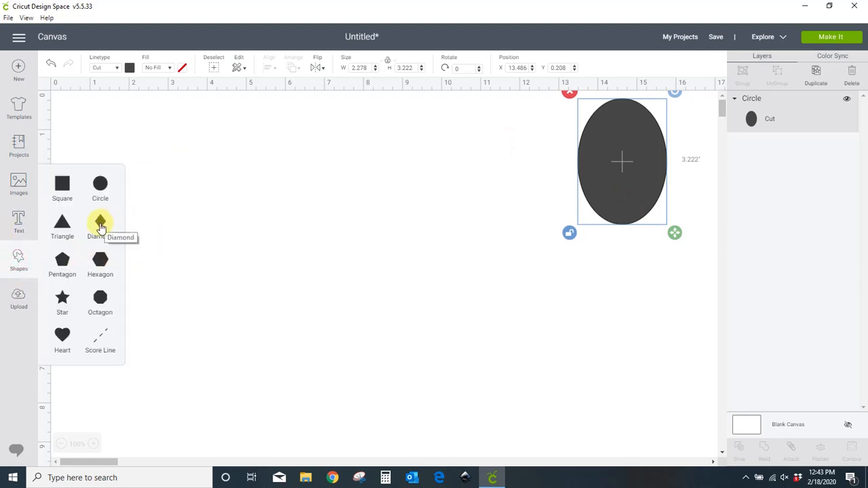
{"action": "left_click", "coordinate": [100, 224]}
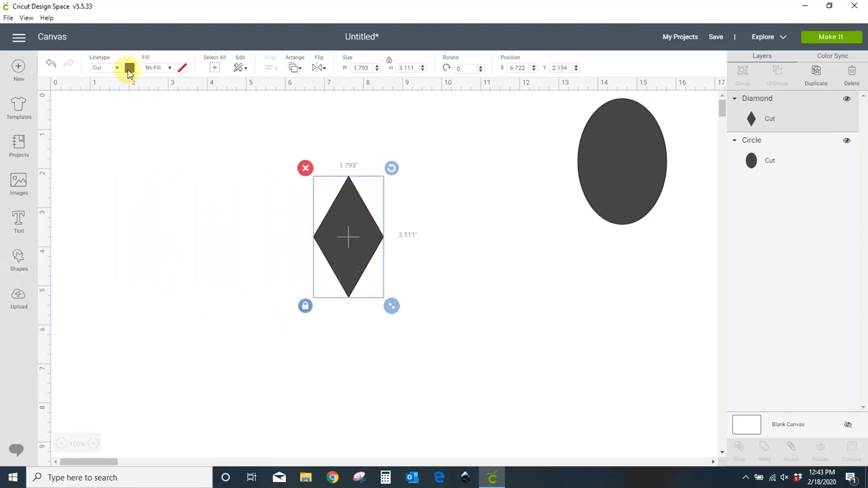
{"action": "left_click", "coordinate": [129, 67]}
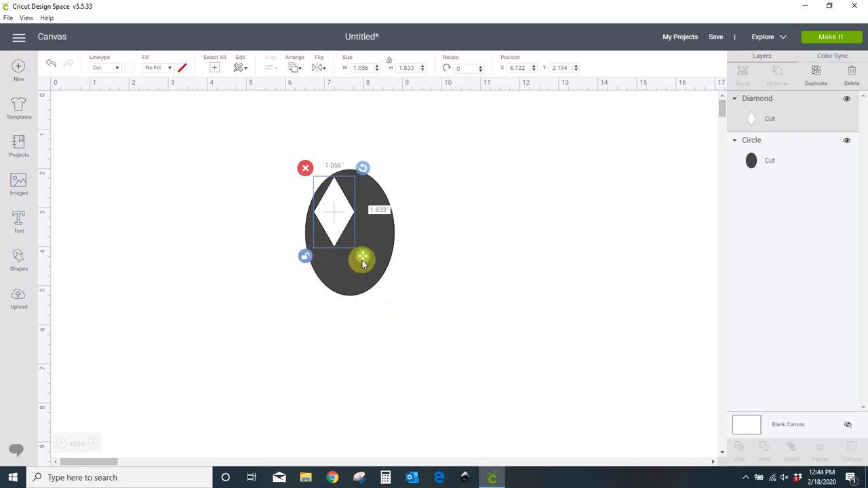
{"action": "left_click_drag", "start_coordinate": [362, 262], "coordinate": [371, 246]}
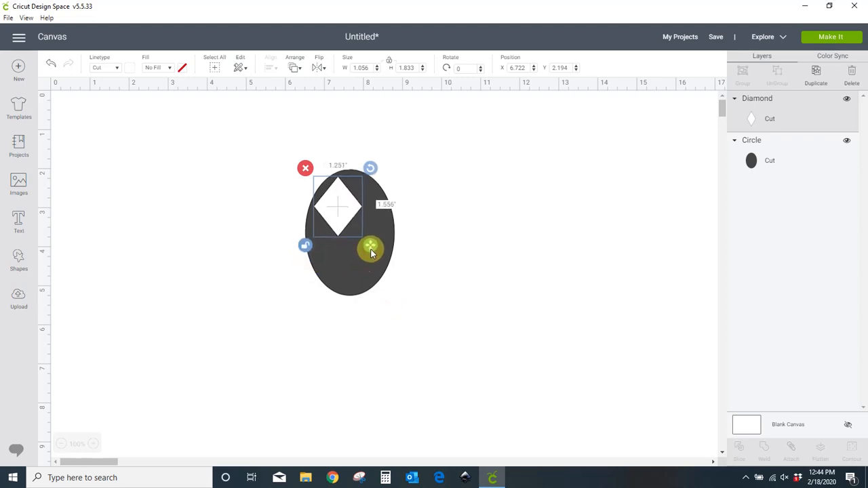
{"action": "left_click_drag", "start_coordinate": [372, 248], "coordinate": [329, 234]}
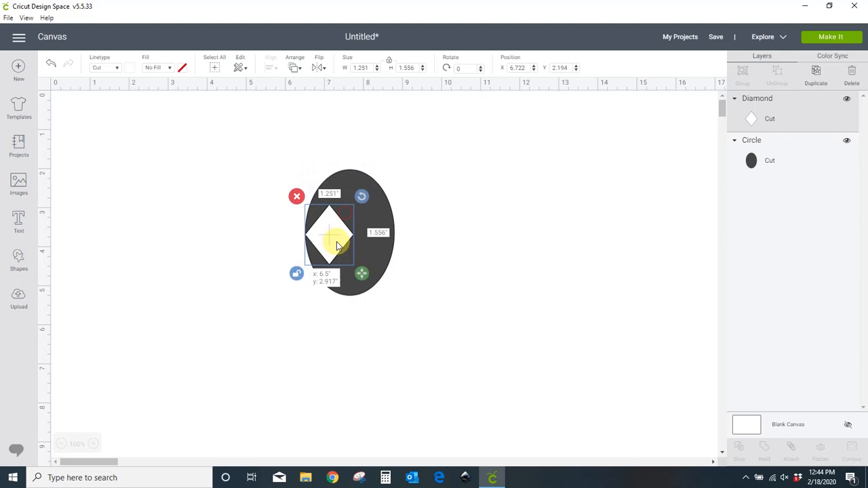
Step: Shrink the diamond slightly, check its placement, and duplicate it
{"action": "left_click", "coordinate": [461, 298]}
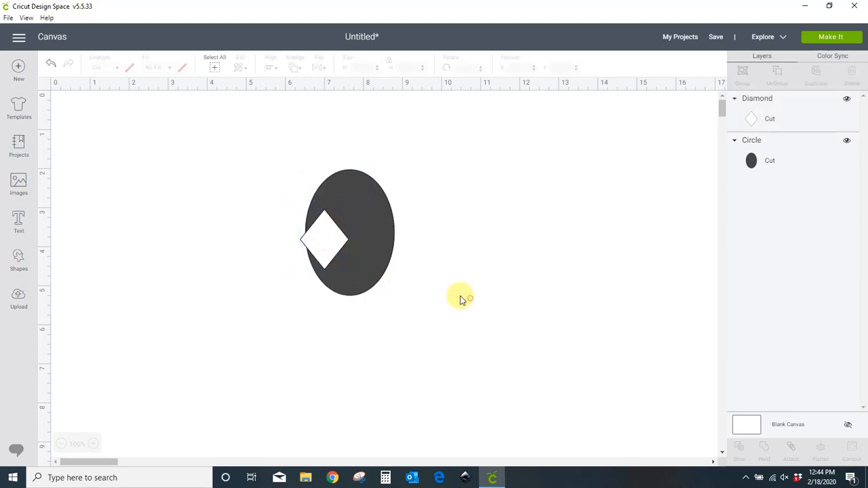
{"action": "left_click", "coordinate": [324, 241]}
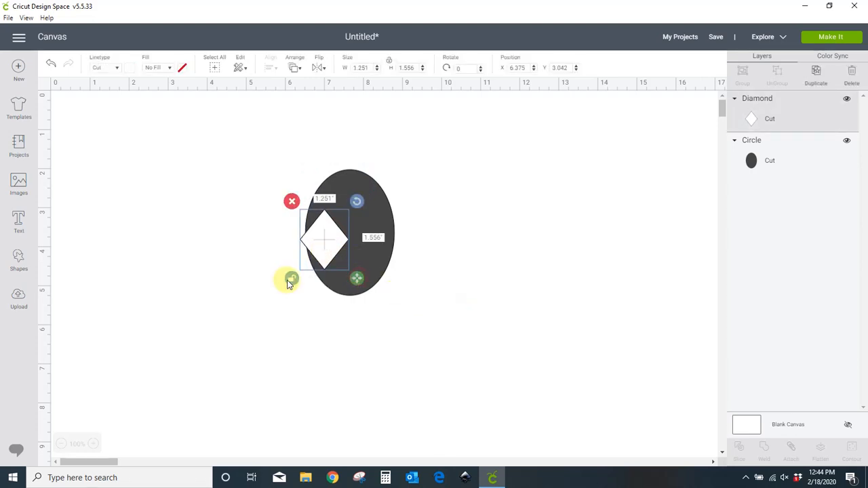
{"action": "left_click_drag", "start_coordinate": [358, 278], "coordinate": [348, 273]}
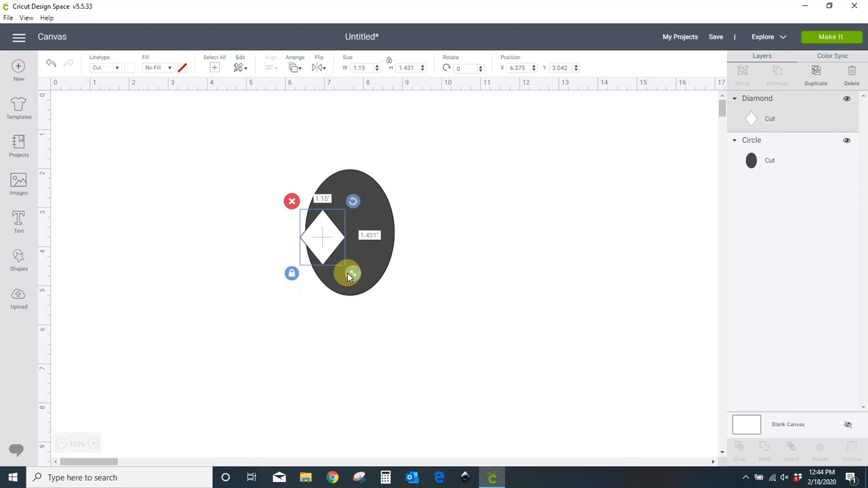
{"action": "left_click", "coordinate": [515, 253]}
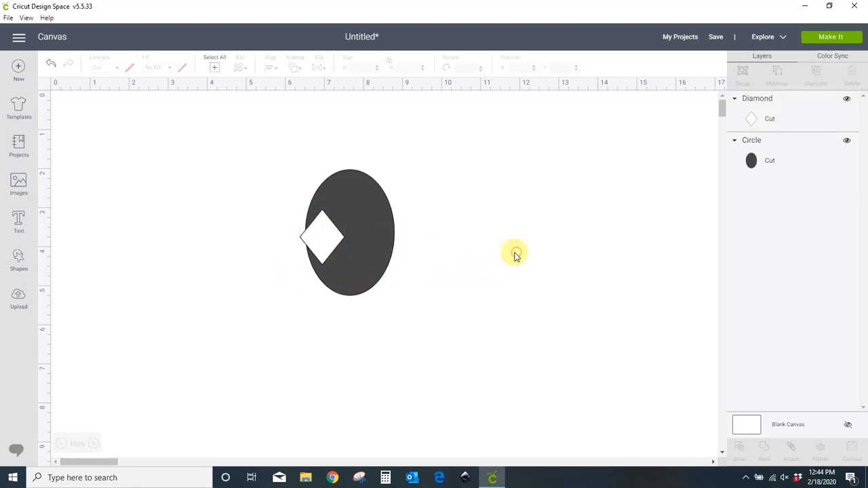
{"action": "left_click", "coordinate": [324, 237]}
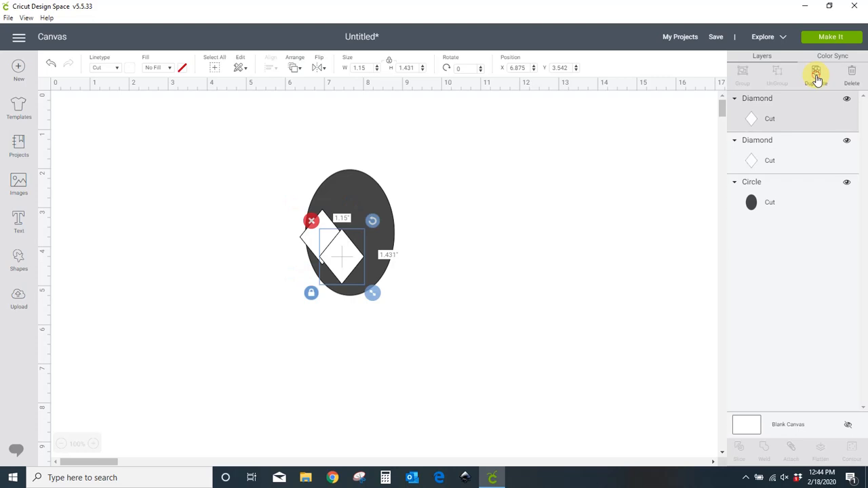
Step: Make a third diamond copy and align all three diamonds level in a row
{"action": "left_click", "coordinate": [816, 70]}
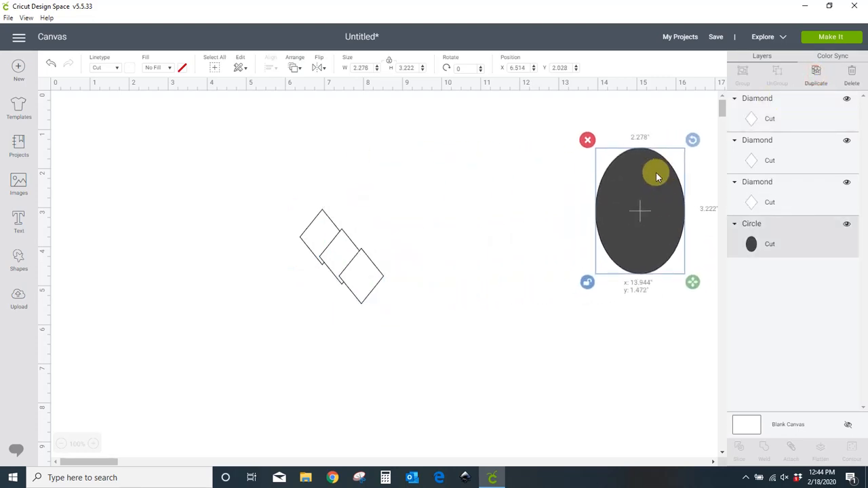
{"action": "left_click", "coordinate": [264, 194]}
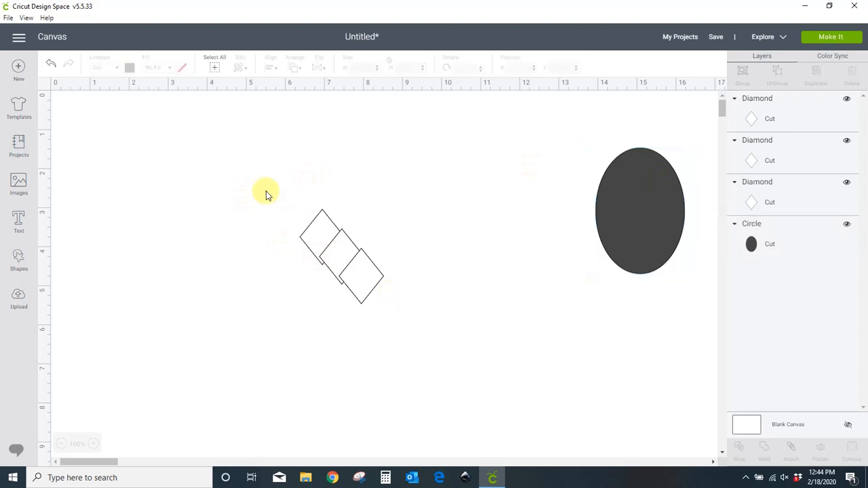
{"action": "left_click", "coordinate": [339, 256]}
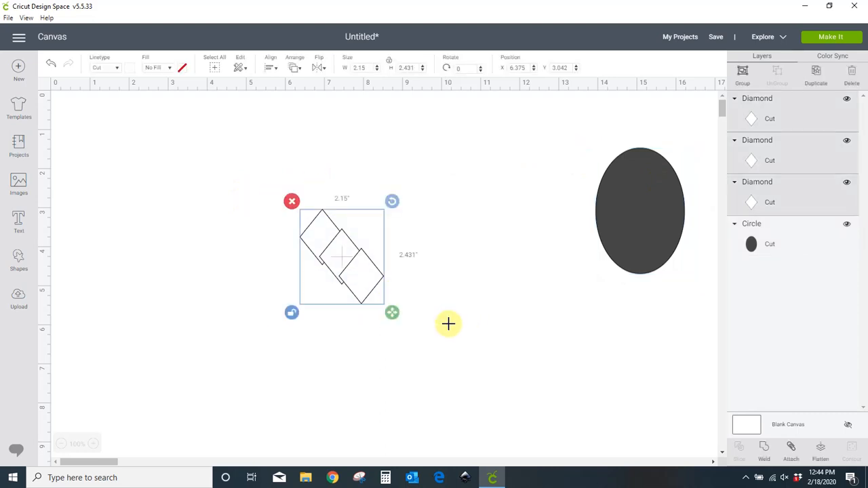
{"action": "left_click", "coordinate": [270, 66]}
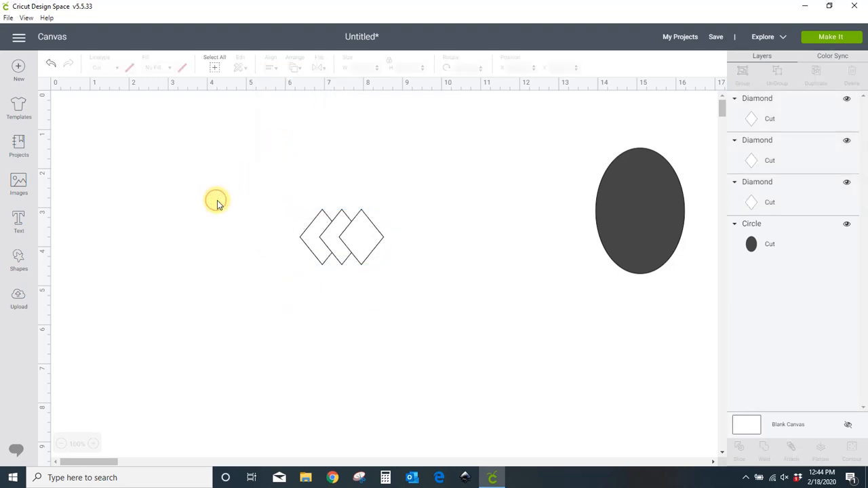
{"action": "left_click", "coordinate": [362, 237]}
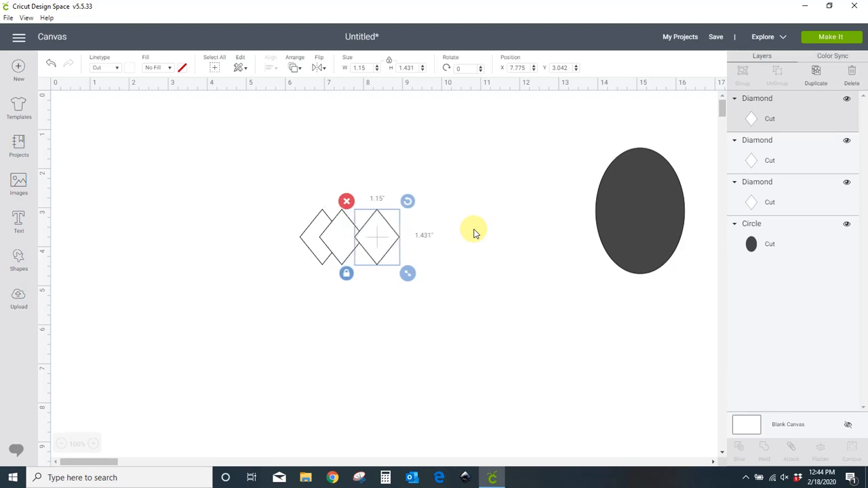
Step: Adjust the rightmost diamond, undo the change, and box-select all three diamonds
{"action": "left_click", "coordinate": [410, 258]}
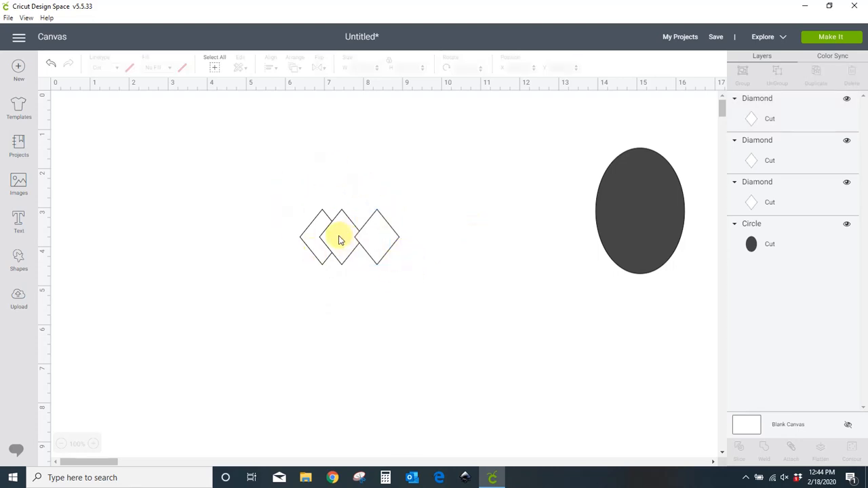
{"action": "left_click", "coordinate": [343, 238]}
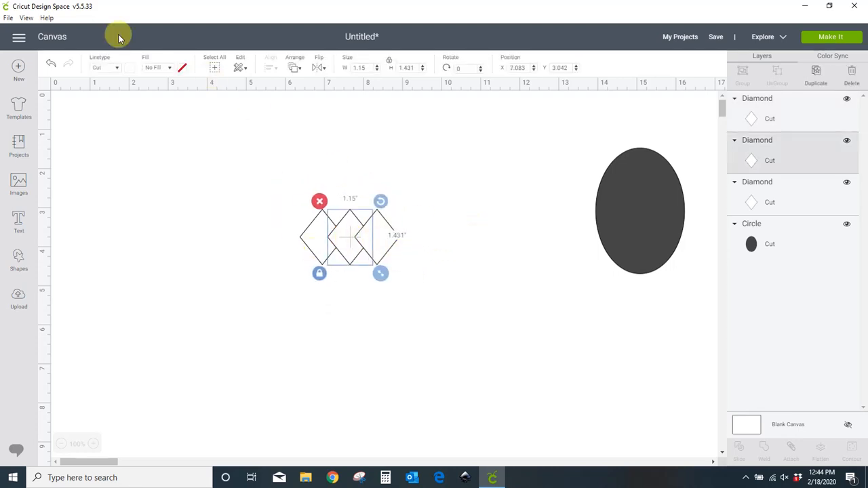
{"action": "left_click", "coordinate": [268, 199]}
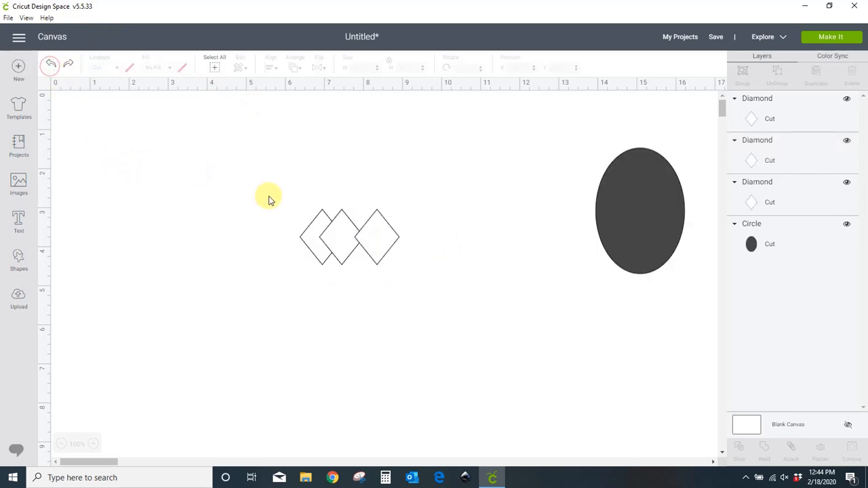
{"action": "mouse_move", "coordinate": [281, 190]}
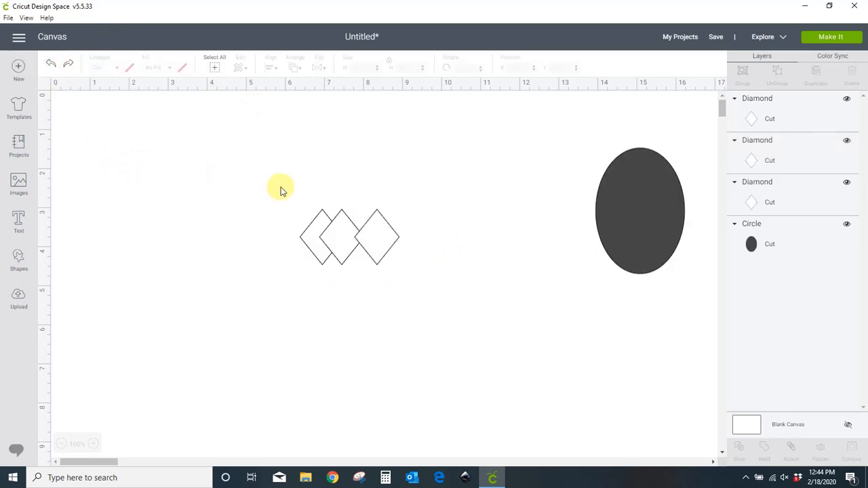
{"action": "left_click_drag", "start_coordinate": [282, 186], "coordinate": [438, 278]}
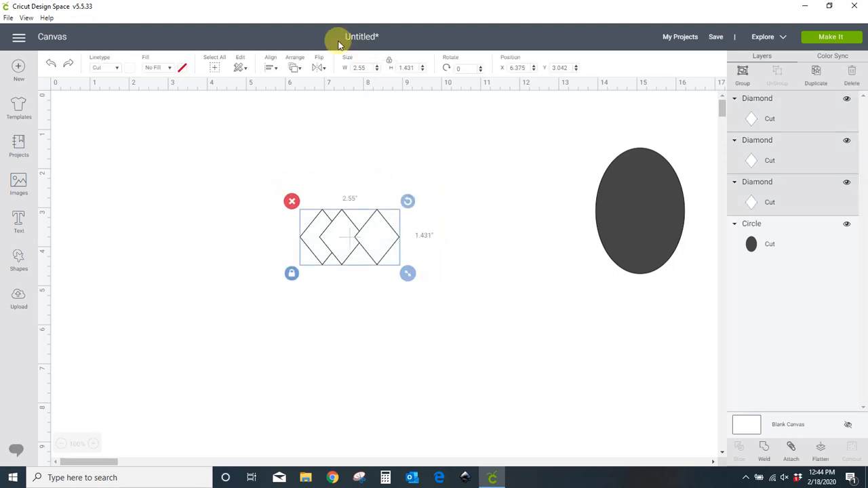
Step: Distribute the three diamonds horizontally so they overlap by equal amounts
{"action": "left_click", "coordinate": [271, 68]}
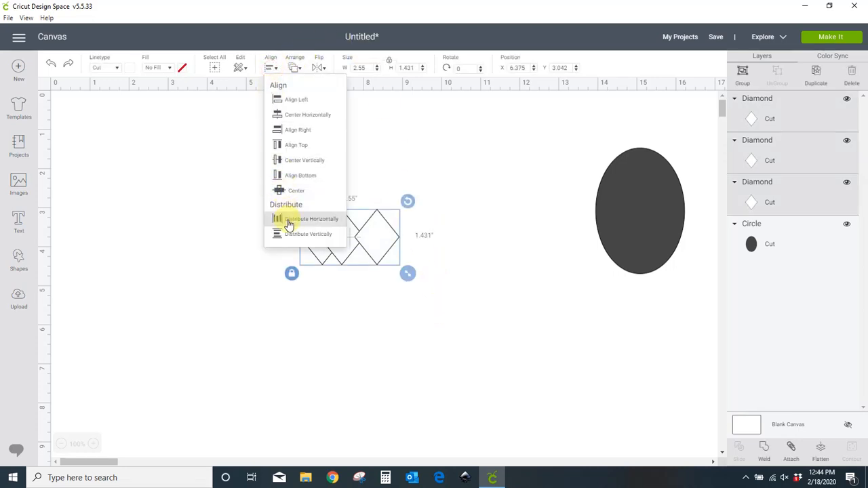
{"action": "left_click", "coordinate": [312, 218]}
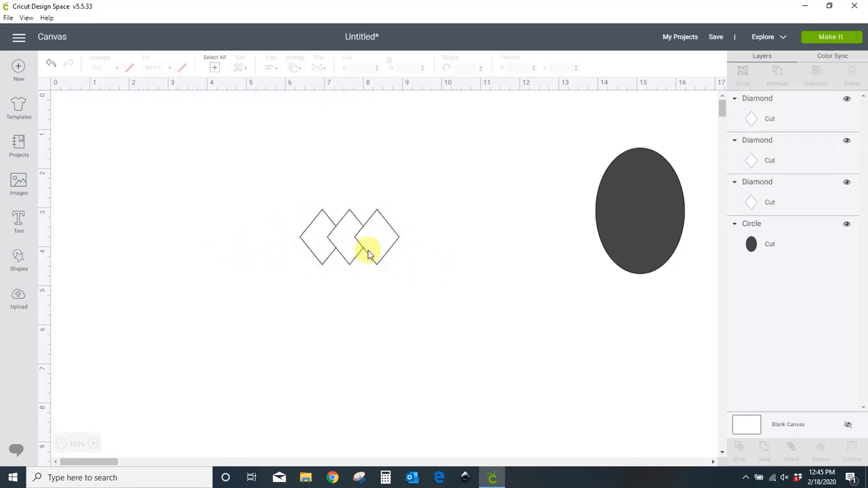
{"action": "mouse_move", "coordinate": [316, 252]}
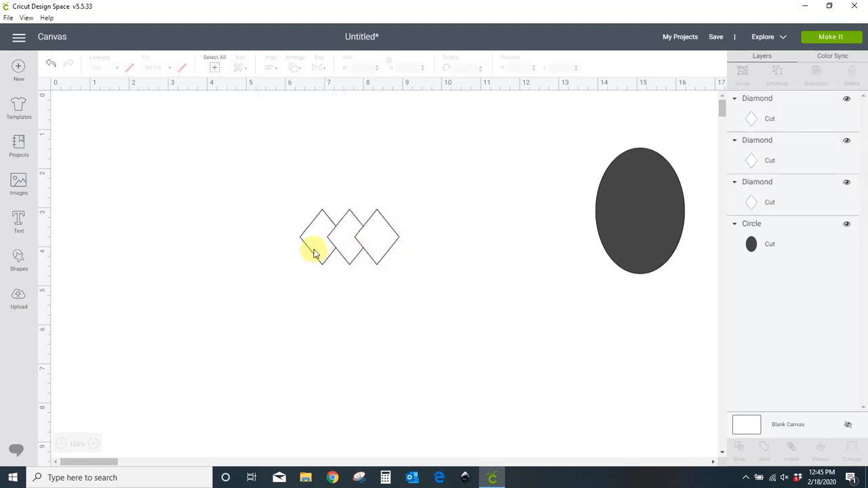
{"action": "mouse_move", "coordinate": [396, 216]}
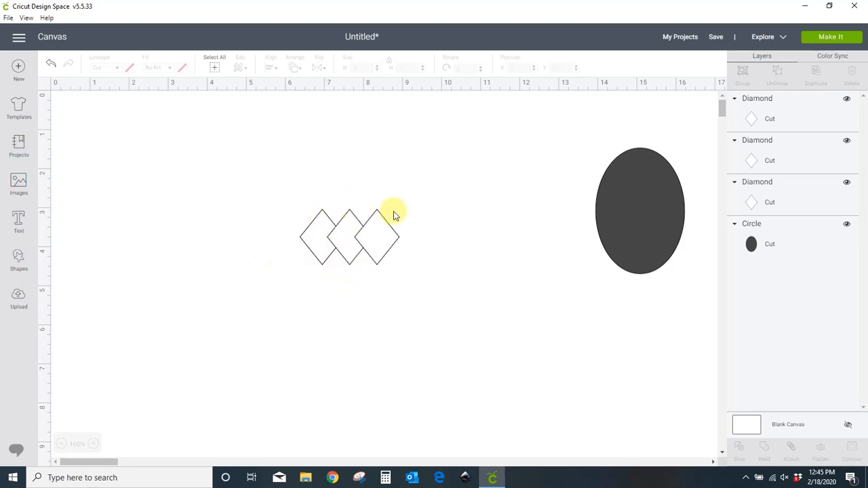
{"action": "mouse_move", "coordinate": [332, 213]}
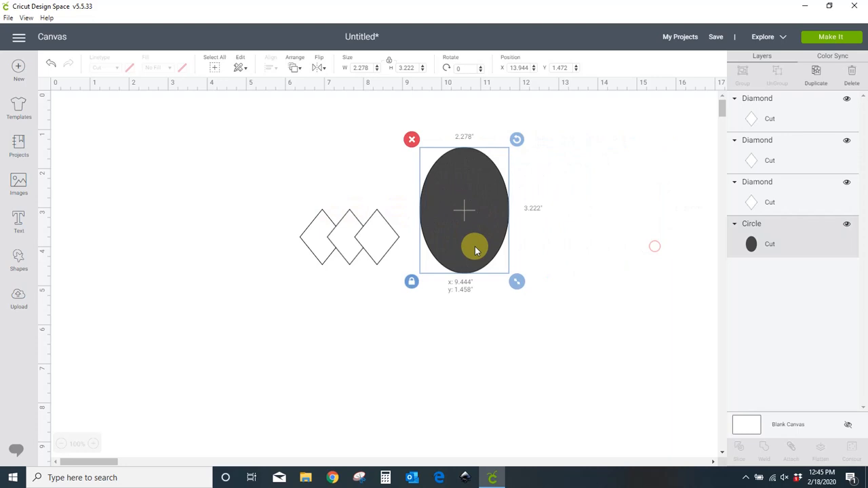
Step: Move the oval over the diamond row and resize it slightly to fit the row
{"action": "left_click_drag", "start_coordinate": [475, 251], "coordinate": [349, 268]}
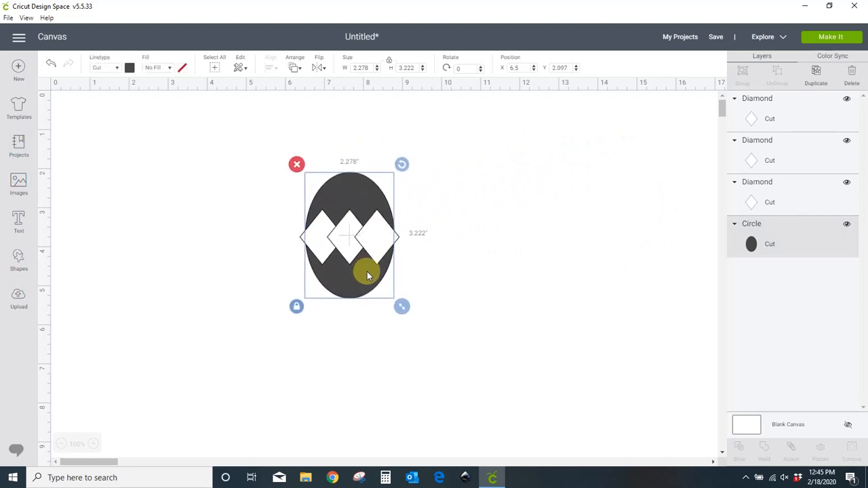
{"action": "left_click", "coordinate": [491, 251]}
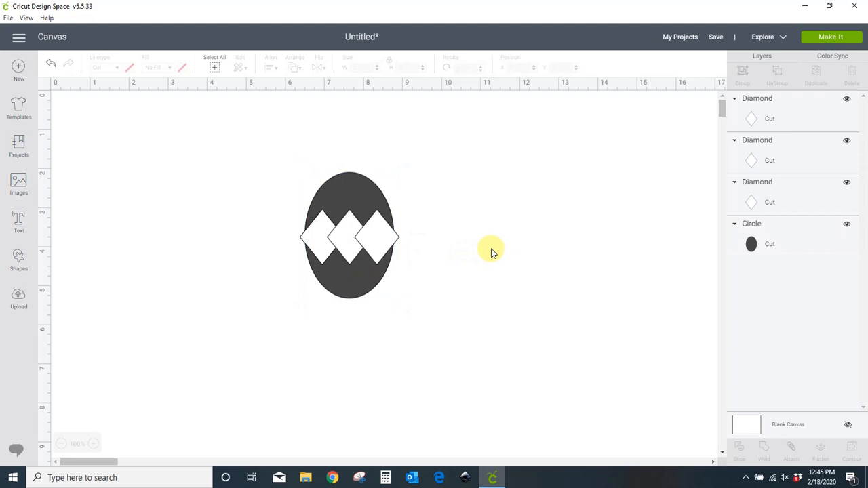
{"action": "mouse_move", "coordinate": [519, 242]}
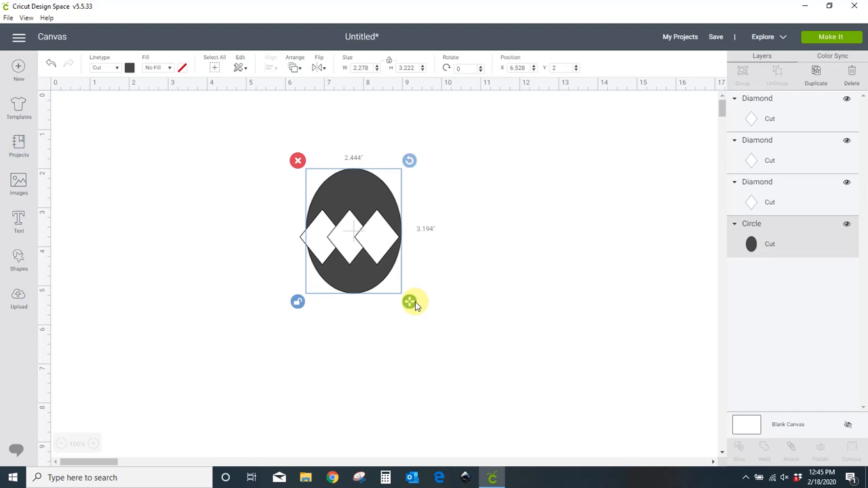
{"action": "left_click_drag", "start_coordinate": [414, 302], "coordinate": [406, 298]}
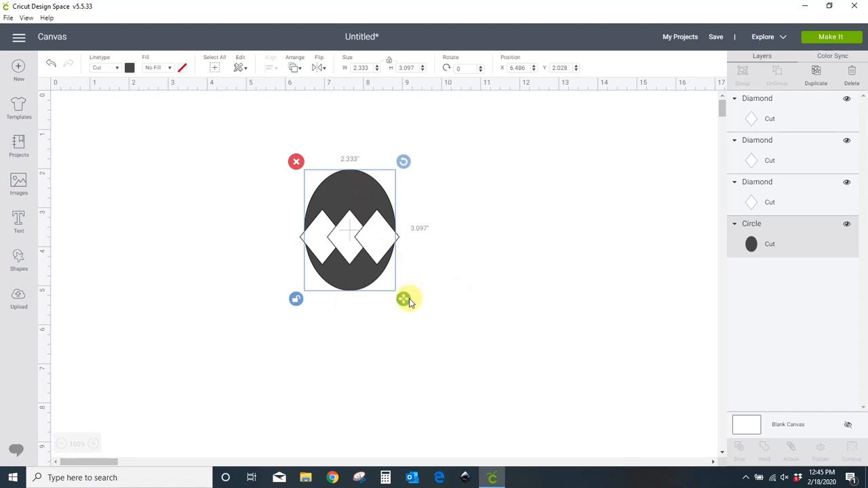
{"action": "left_click", "coordinate": [466, 165]}
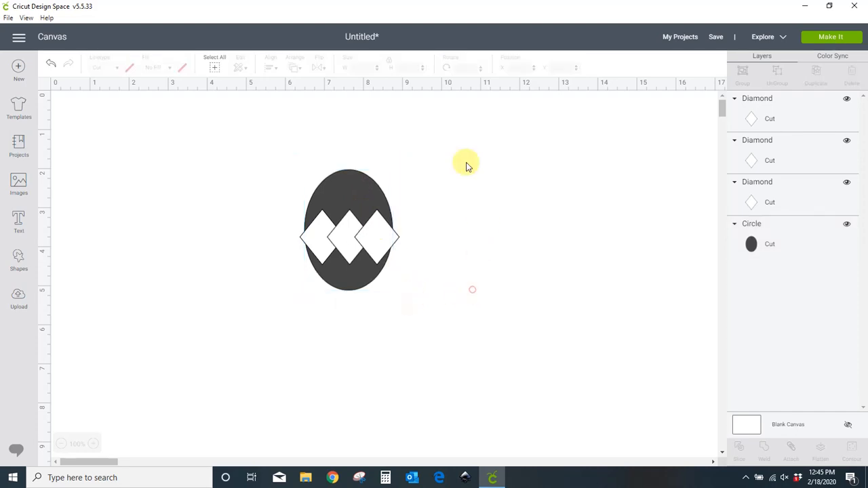
{"action": "left_click", "coordinate": [349, 231]}
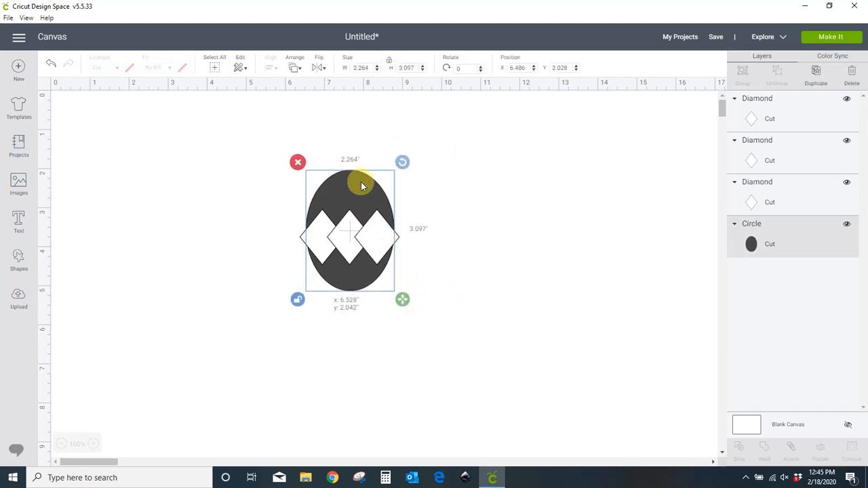
{"action": "left_click", "coordinate": [507, 205]}
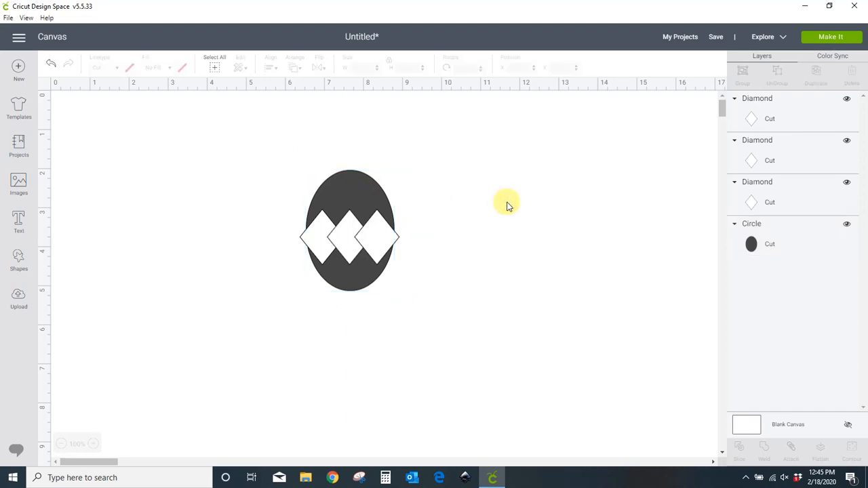
{"action": "mouse_move", "coordinate": [342, 241]}
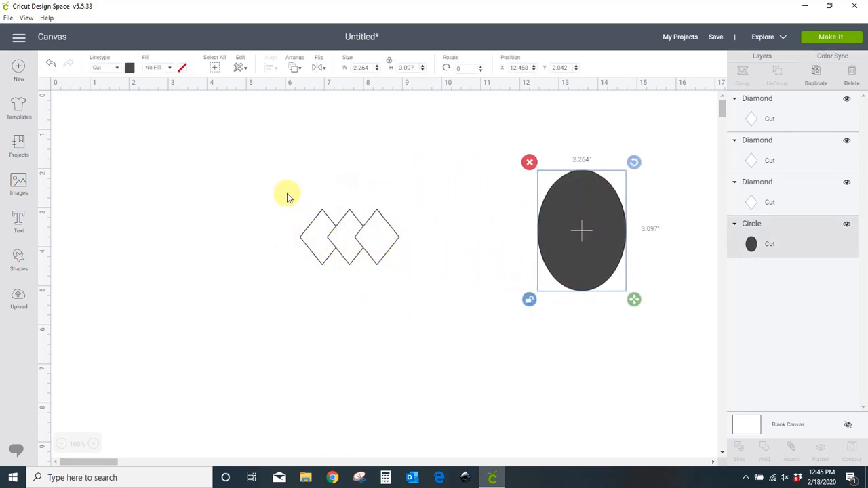
Step: Weld the three diamonds into a zigzag band and place the oval on it
{"action": "left_click", "coordinate": [349, 237]}
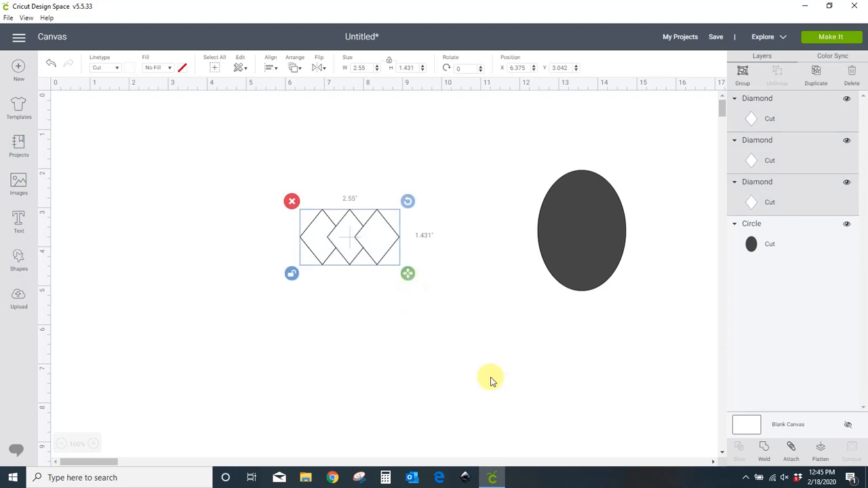
{"action": "left_click", "coordinate": [764, 448]}
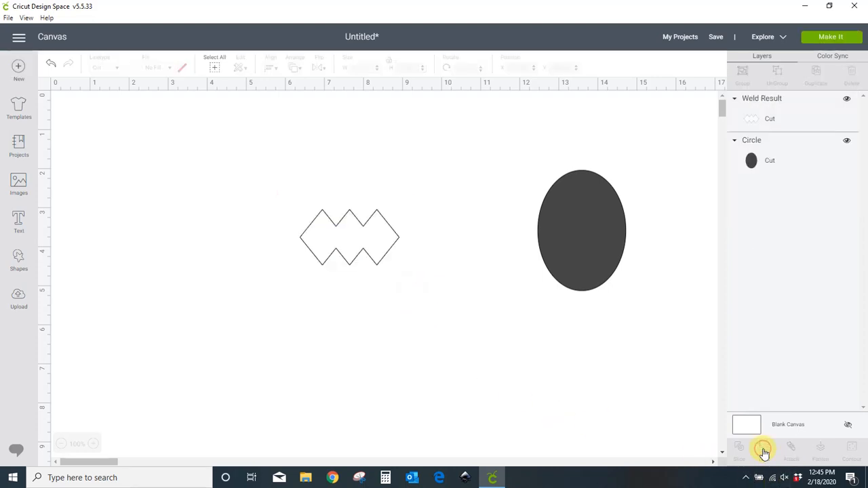
{"action": "mouse_move", "coordinate": [396, 285]}
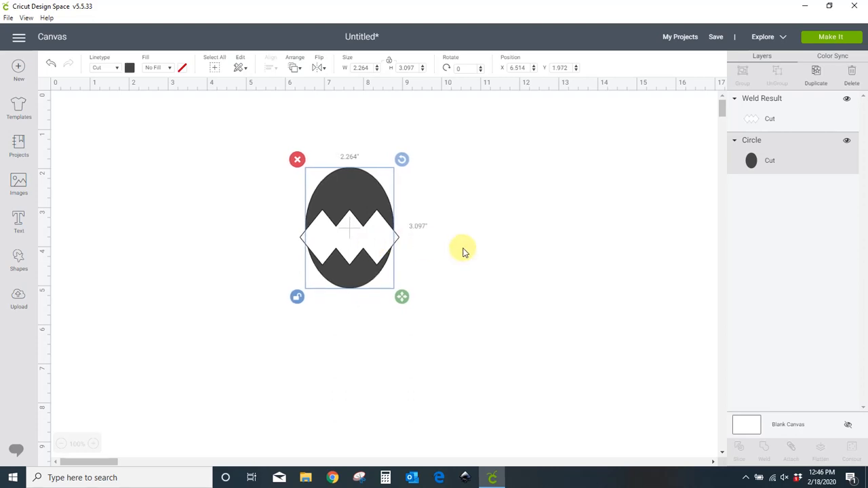
{"action": "left_click", "coordinate": [511, 185]}
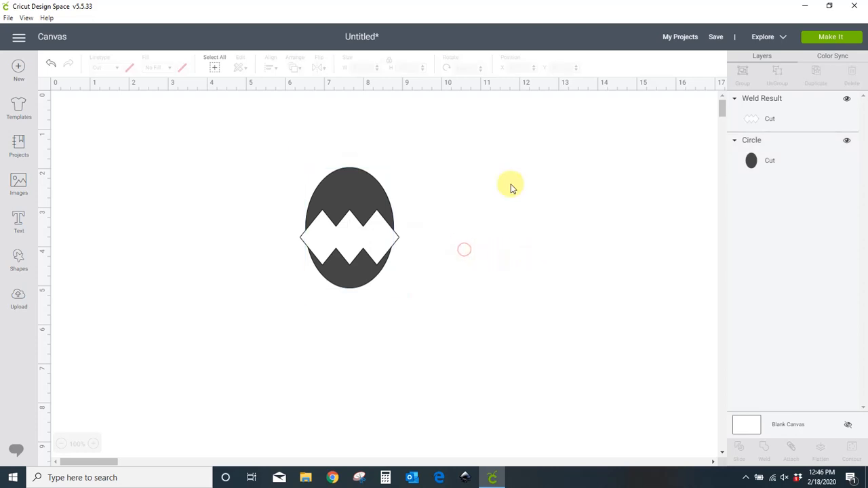
{"action": "mouse_move", "coordinate": [331, 189]}
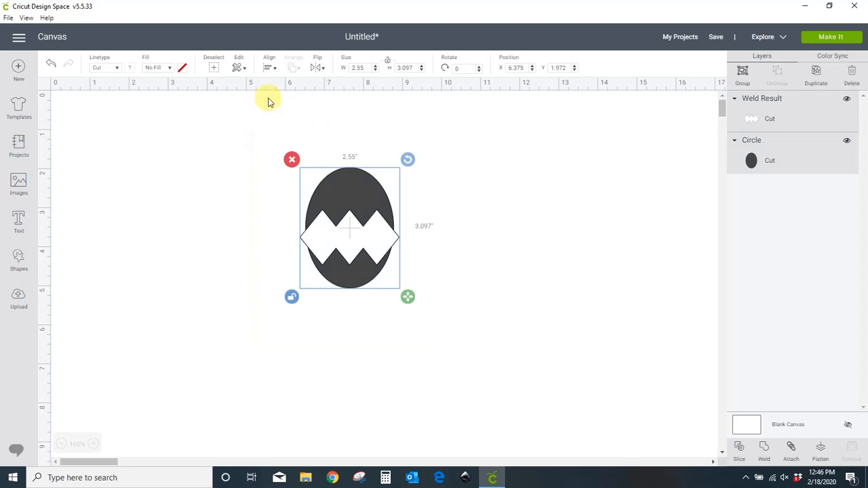
Step: Nudge only the oval slightly upward, then select both the oval and band
{"action": "left_click", "coordinate": [269, 64]}
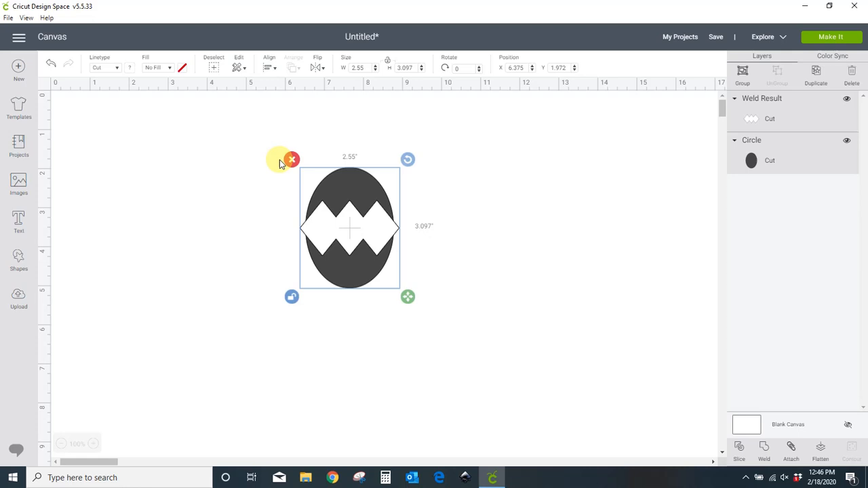
{"action": "left_click", "coordinate": [270, 67]}
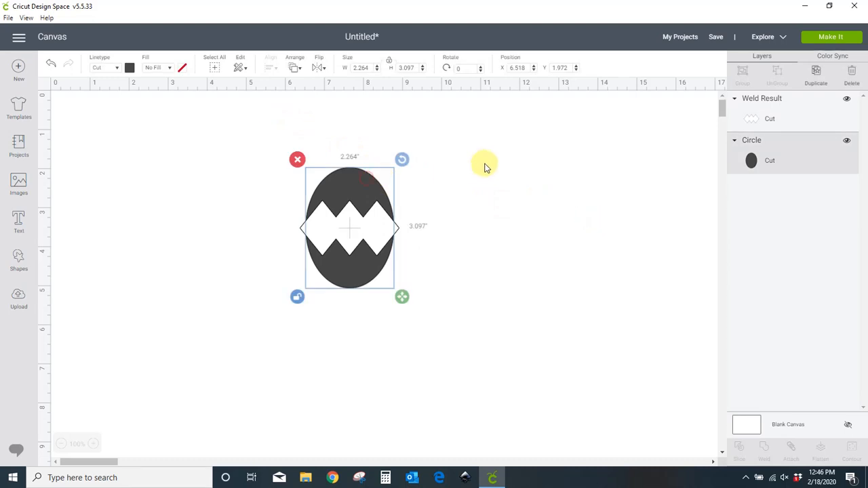
{"action": "left_click_drag", "start_coordinate": [349, 229], "coordinate": [349, 213]}
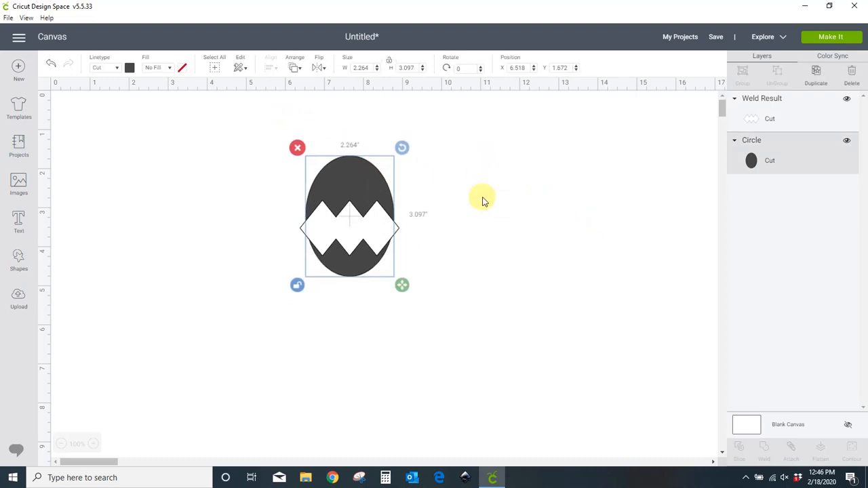
{"action": "left_click", "coordinate": [495, 200]}
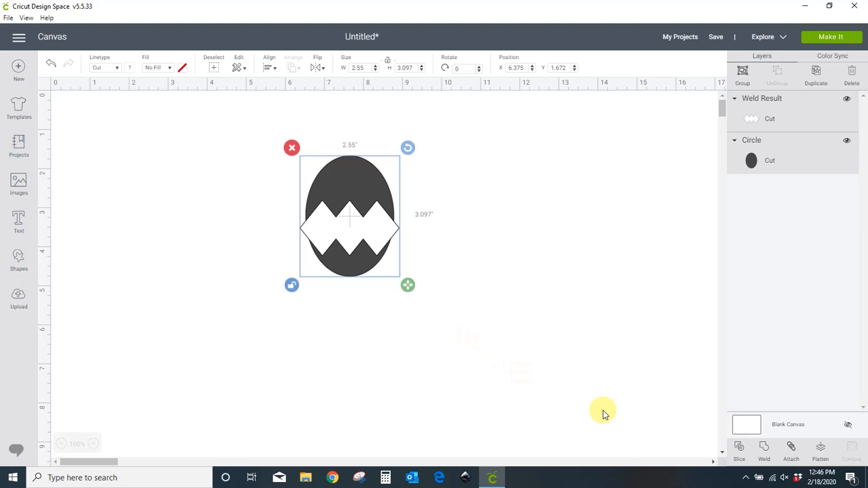
{"action": "mouse_move", "coordinate": [739, 448]}
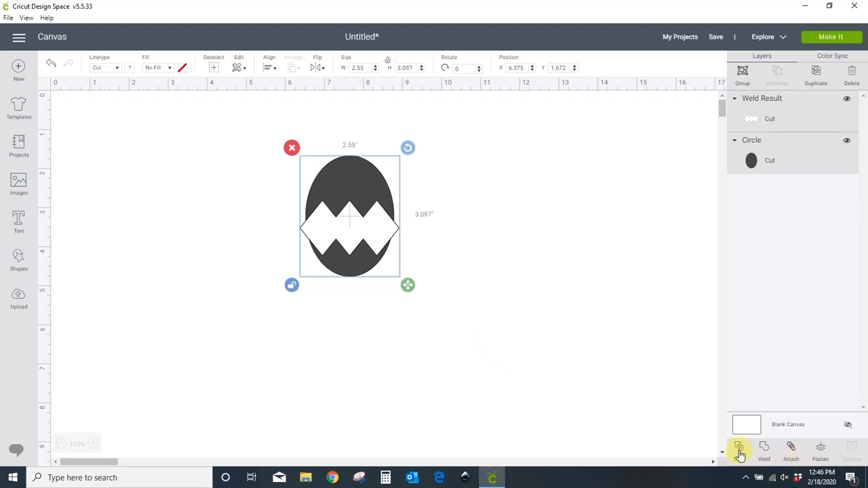
Step: Slice the zigzag band out of the oval and delete the leftover piece
{"action": "left_click", "coordinate": [740, 448]}
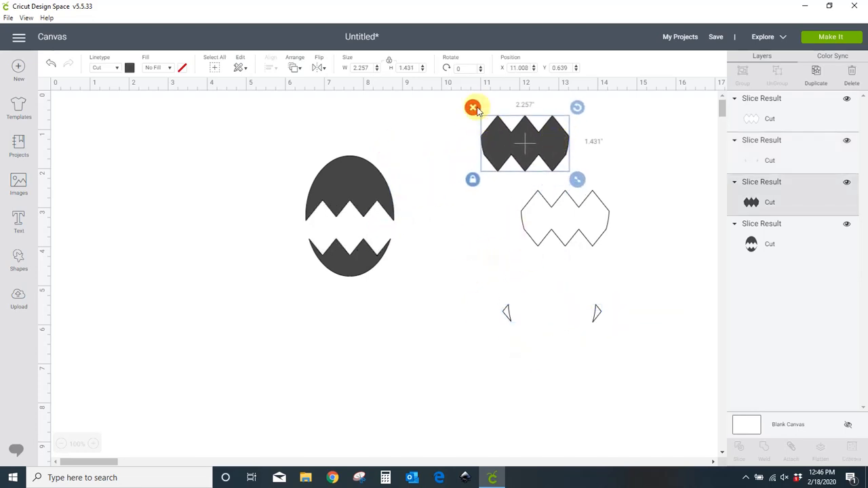
{"action": "left_click", "coordinate": [473, 107]}
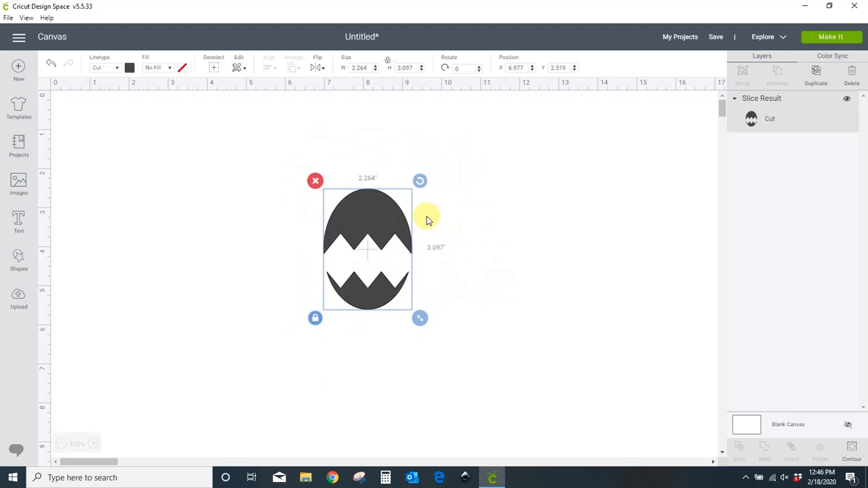
{"action": "mouse_move", "coordinate": [495, 241]}
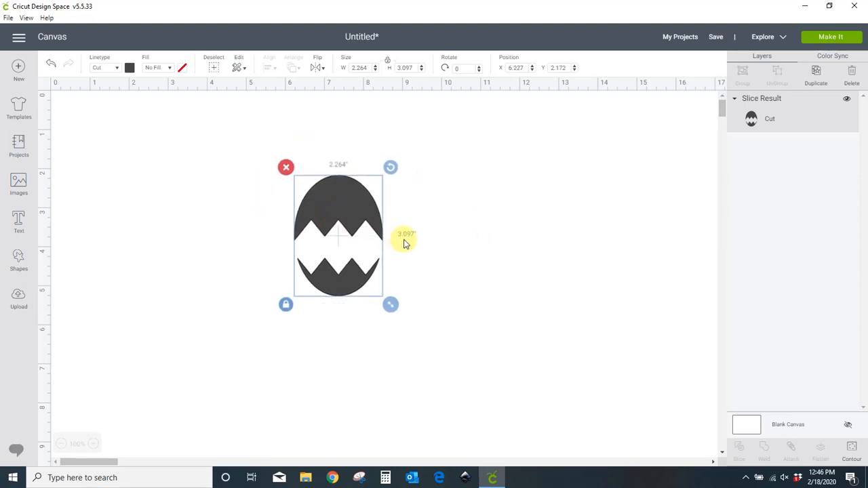
{"action": "left_click", "coordinate": [816, 73]}
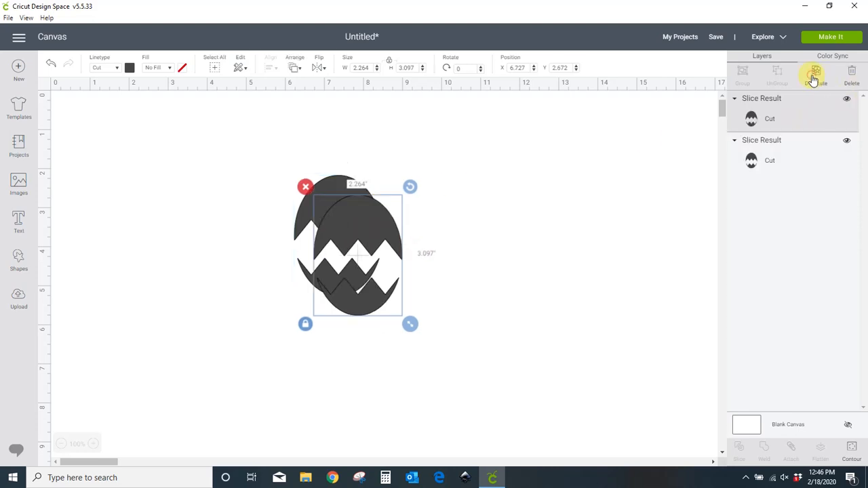
{"action": "left_click", "coordinate": [815, 73]}
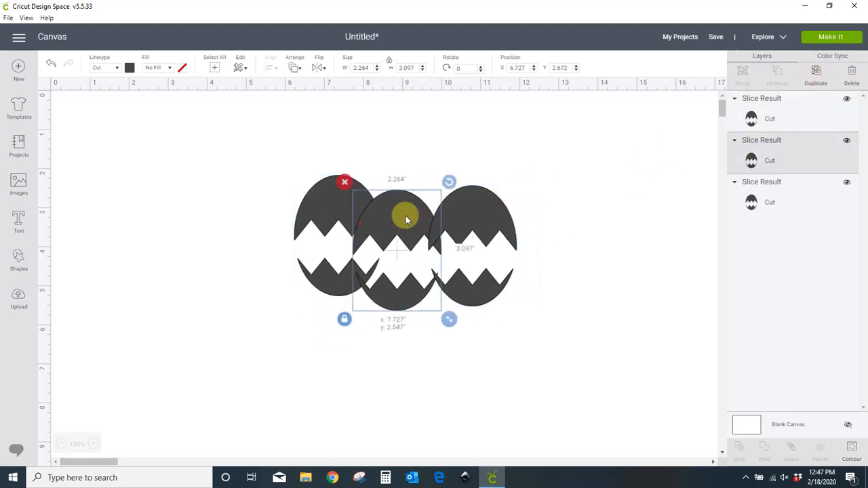
{"action": "left_click", "coordinate": [373, 147]}
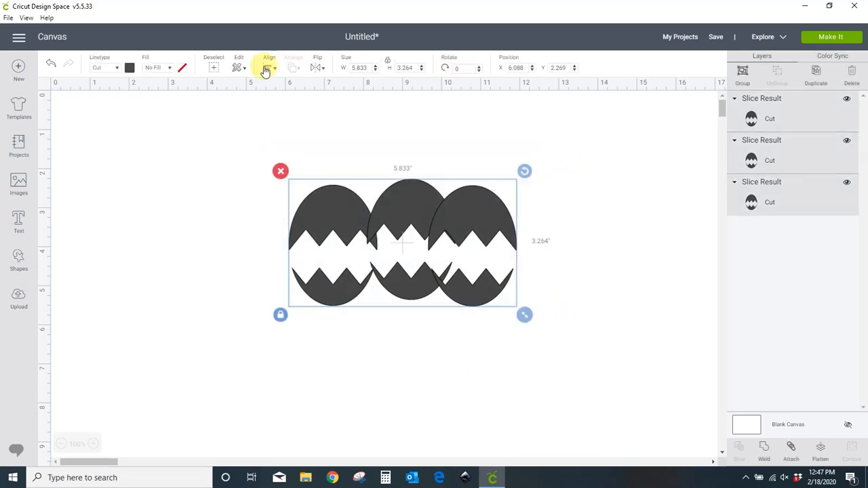
{"action": "left_click", "coordinate": [269, 67]}
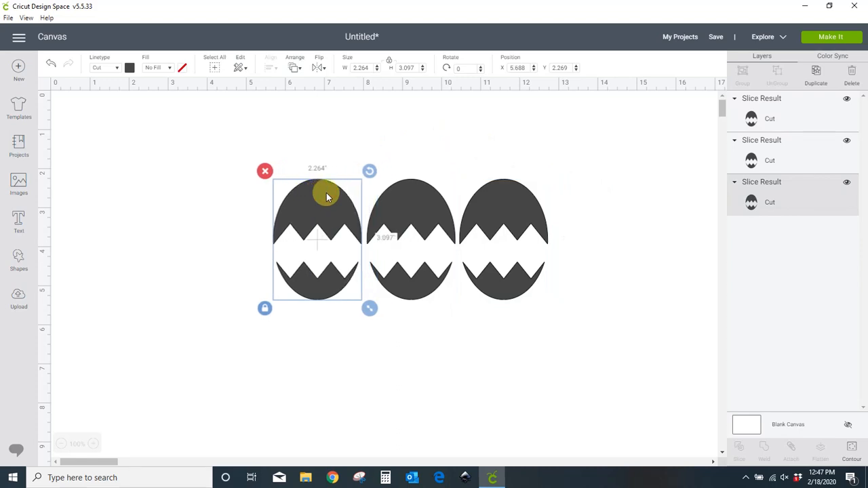
{"action": "left_click", "coordinate": [203, 143]}
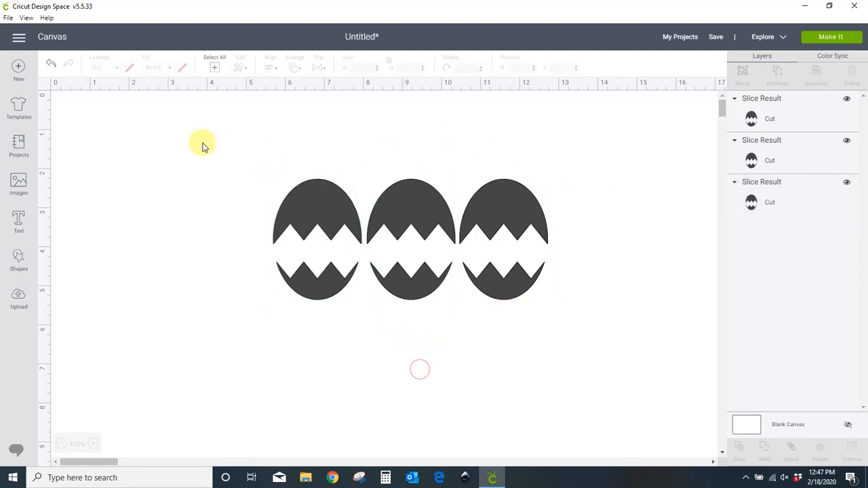
{"action": "left_click_drag", "start_coordinate": [203, 145], "coordinate": [623, 364]}
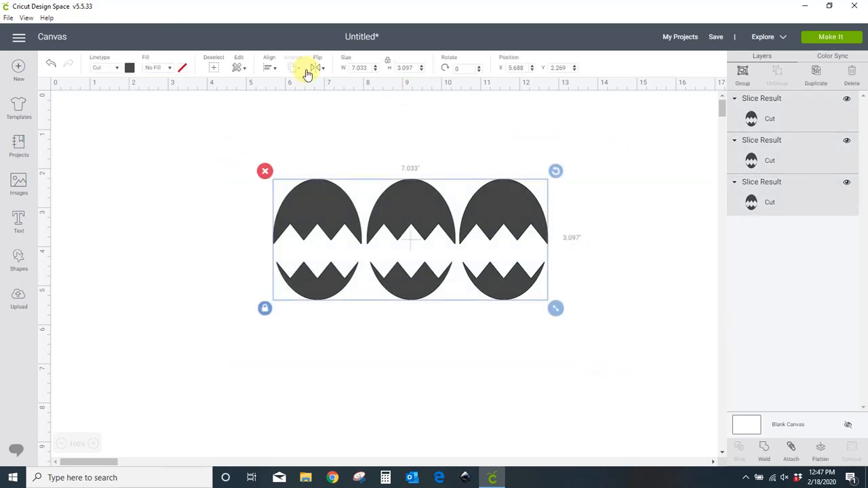
{"action": "left_click", "coordinate": [269, 67]}
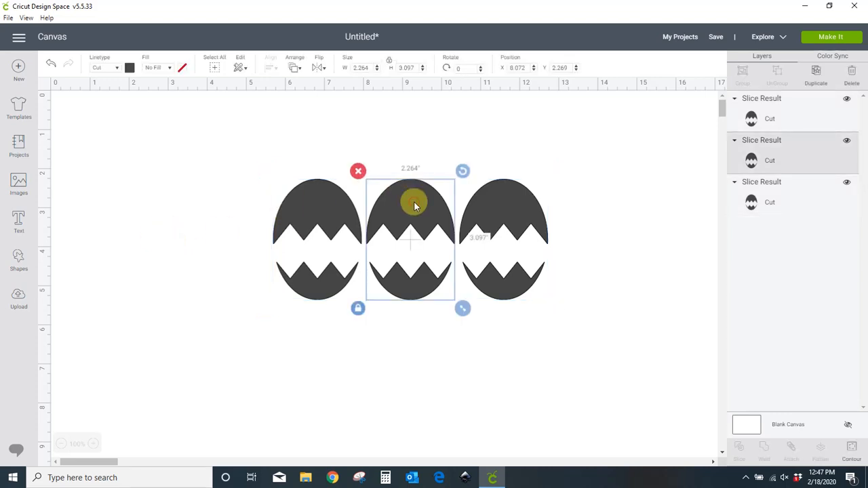
{"action": "mouse_move", "coordinate": [414, 219]}
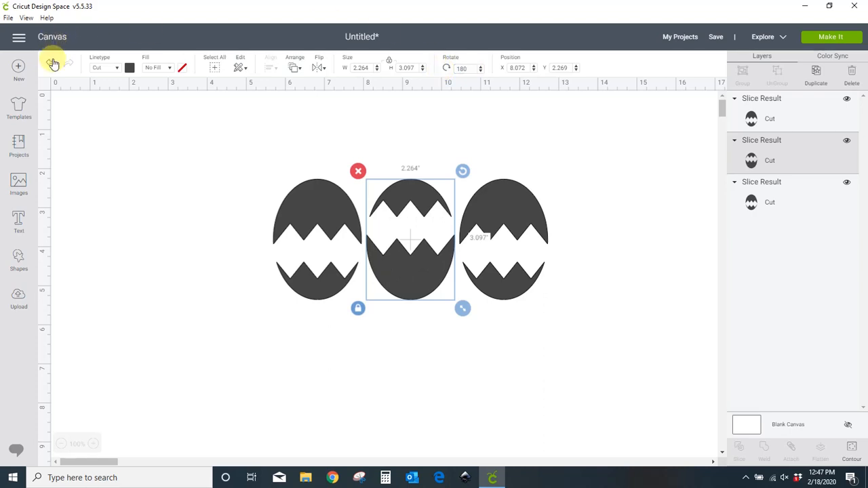
{"action": "left_click", "coordinate": [114, 169]}
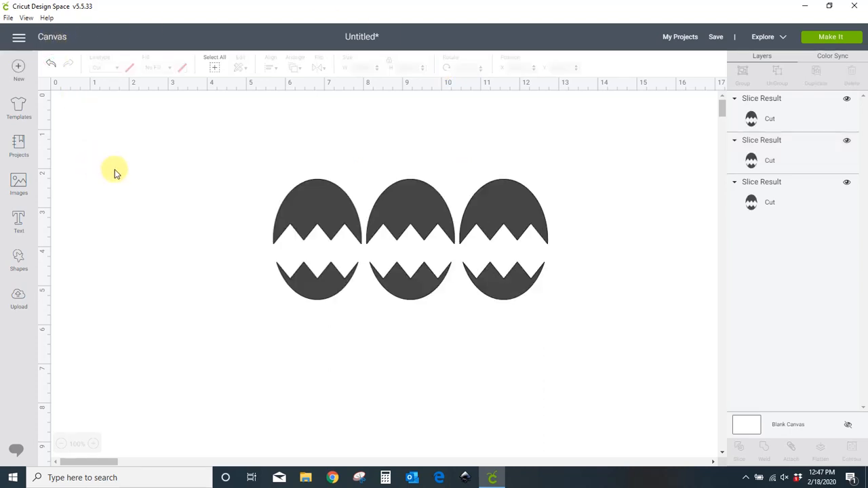
{"action": "mouse_move", "coordinate": [189, 328]}
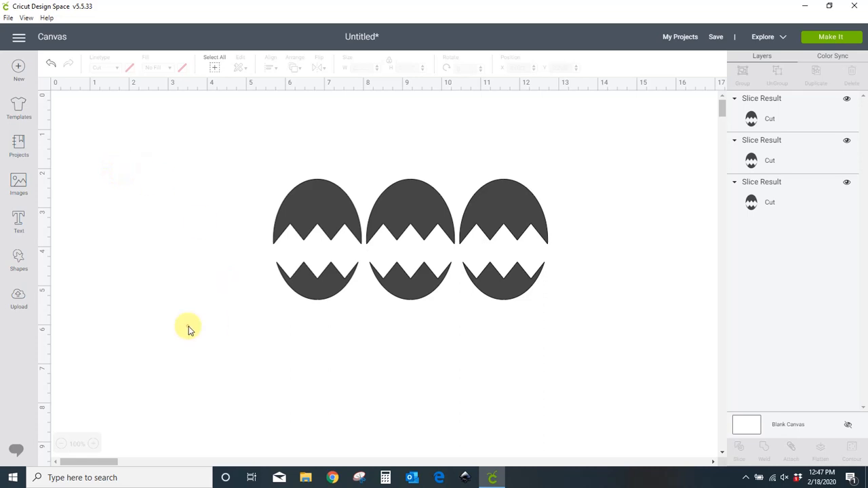
{"action": "mouse_move", "coordinate": [307, 290]}
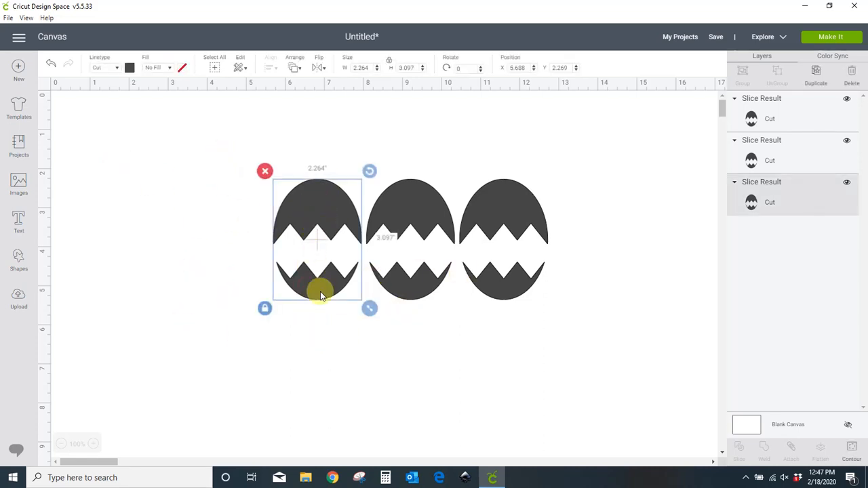
{"action": "mouse_move", "coordinate": [321, 266]}
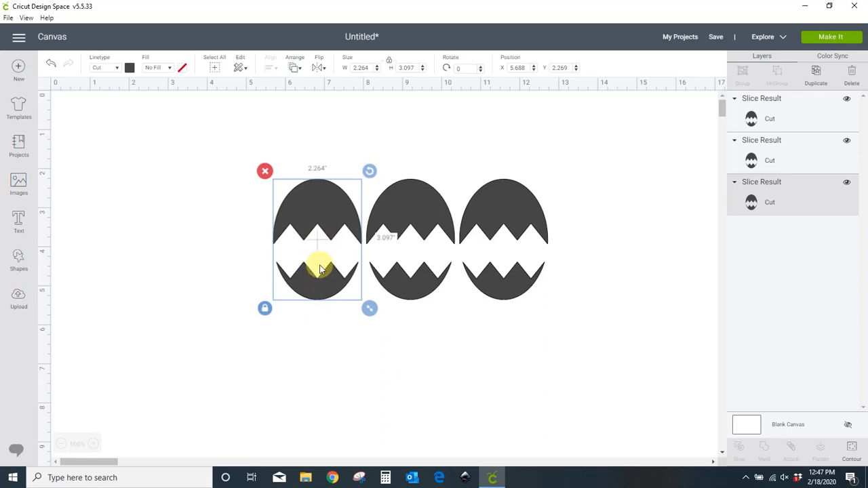
{"action": "mouse_move", "coordinate": [574, 337]}
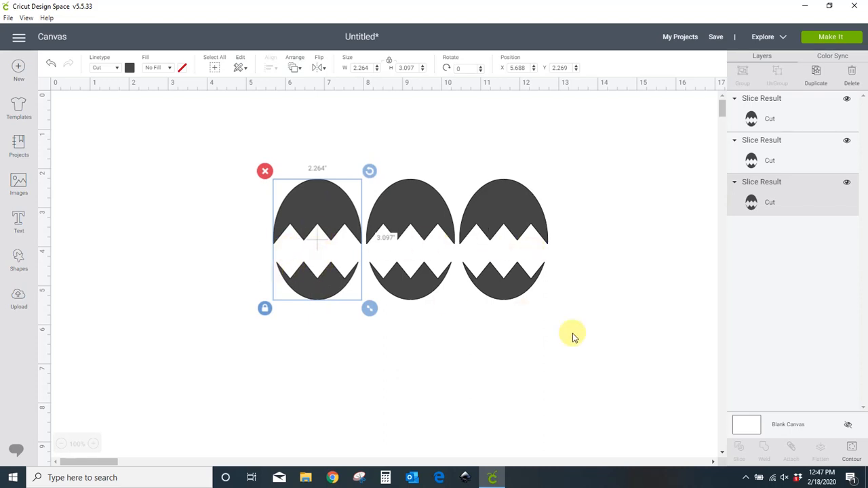
{"action": "left_click", "coordinate": [243, 134]}
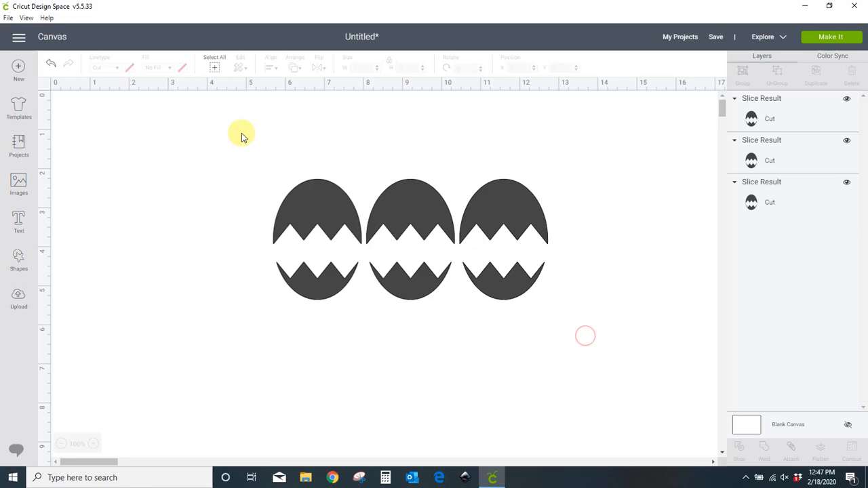
Step: Group the three eggs, place a duplicate row below, and ungroup the top row
{"action": "left_click", "coordinate": [410, 239]}
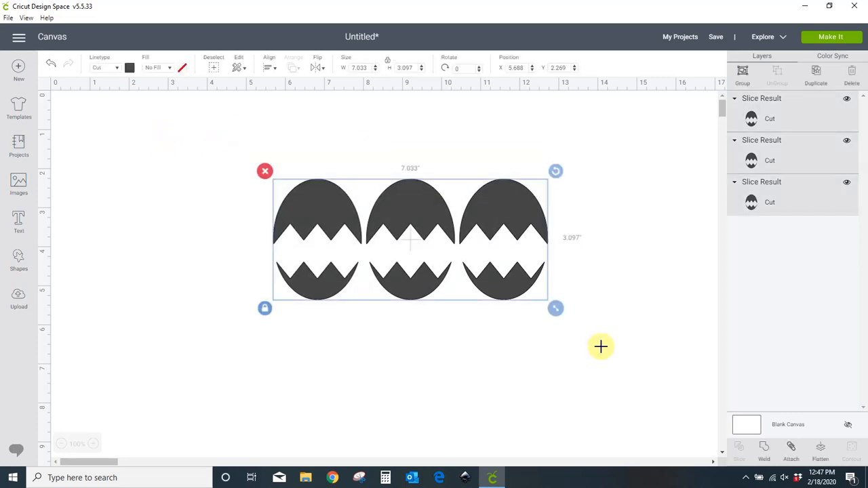
{"action": "left_click", "coordinate": [742, 73]}
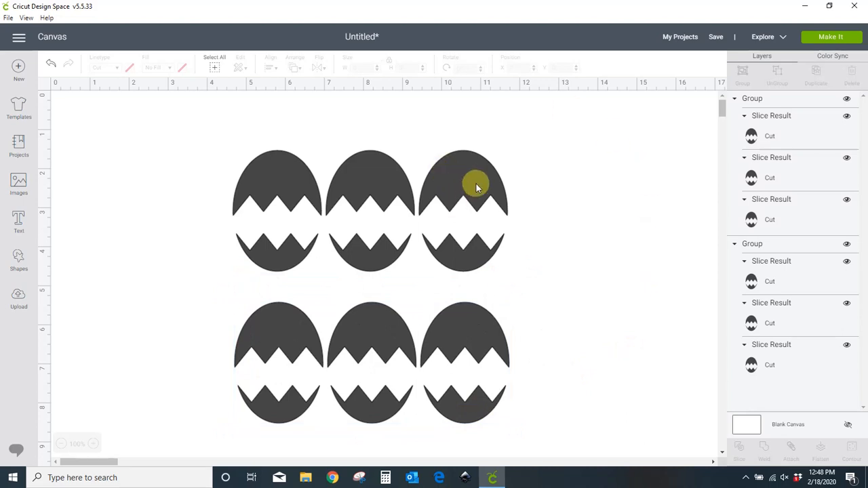
{"action": "left_click", "coordinate": [475, 170]}
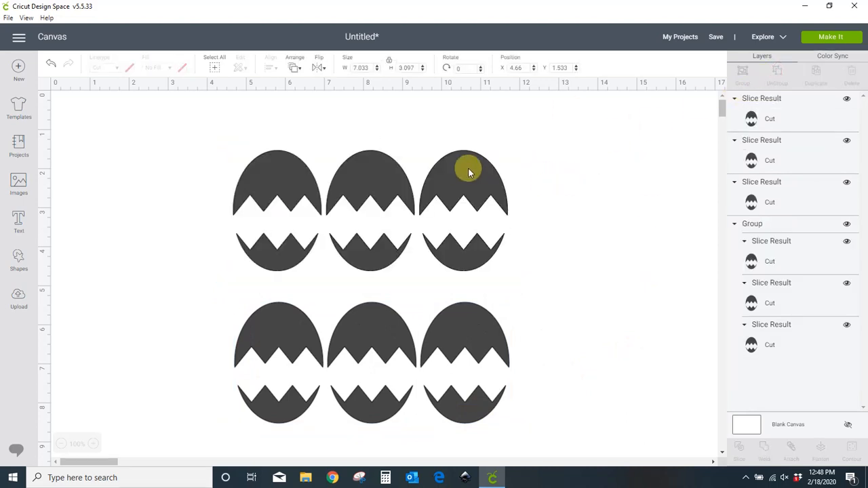
Step: Hide the upper shells of the right, middle and left top-row eggs with Hide Contour
{"action": "left_click", "coordinate": [465, 170]}
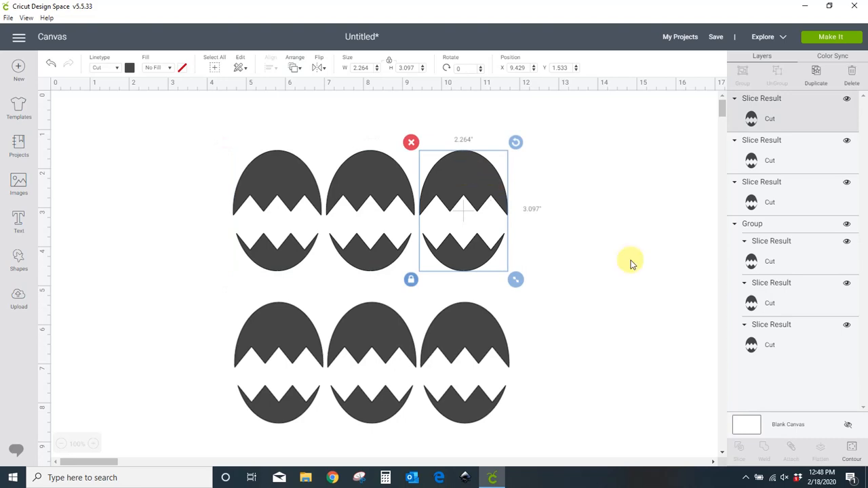
{"action": "left_click", "coordinate": [851, 454]}
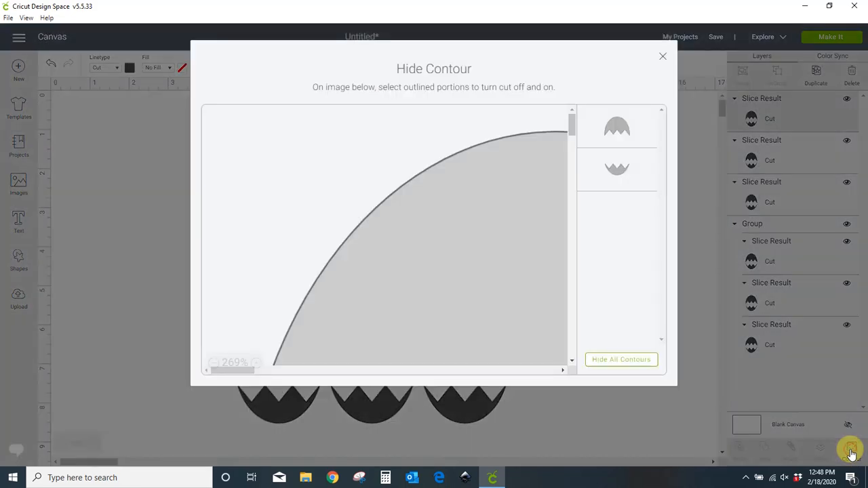
{"action": "left_click", "coordinate": [616, 126]}
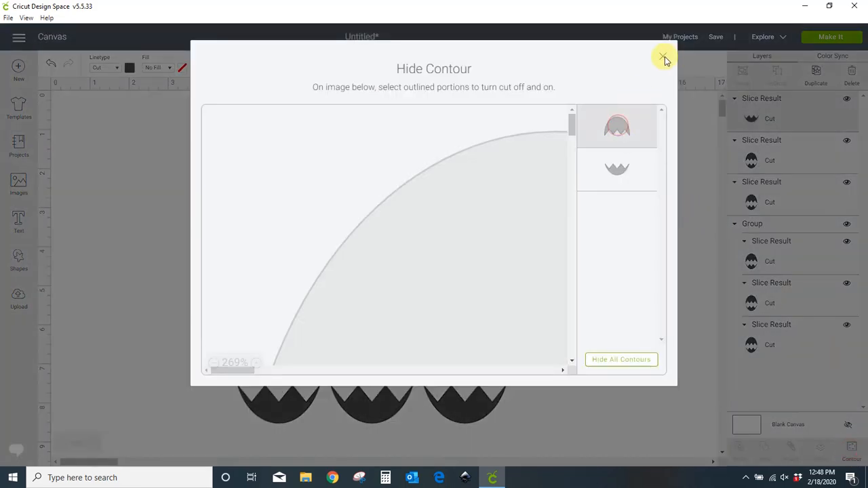
{"action": "left_click", "coordinate": [663, 58]}
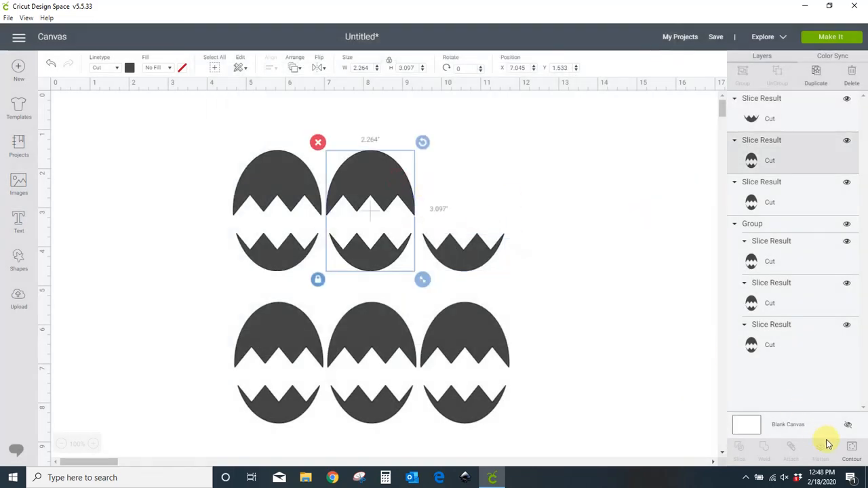
{"action": "left_click", "coordinate": [851, 448]}
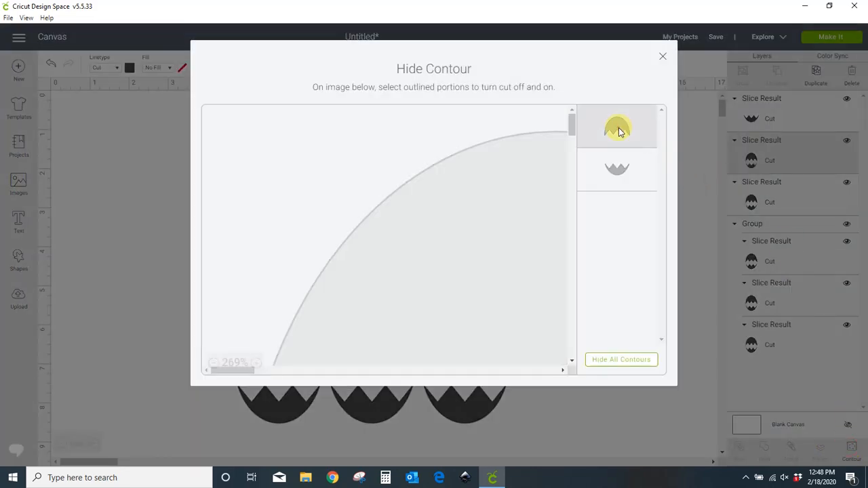
{"action": "left_click", "coordinate": [617, 126]}
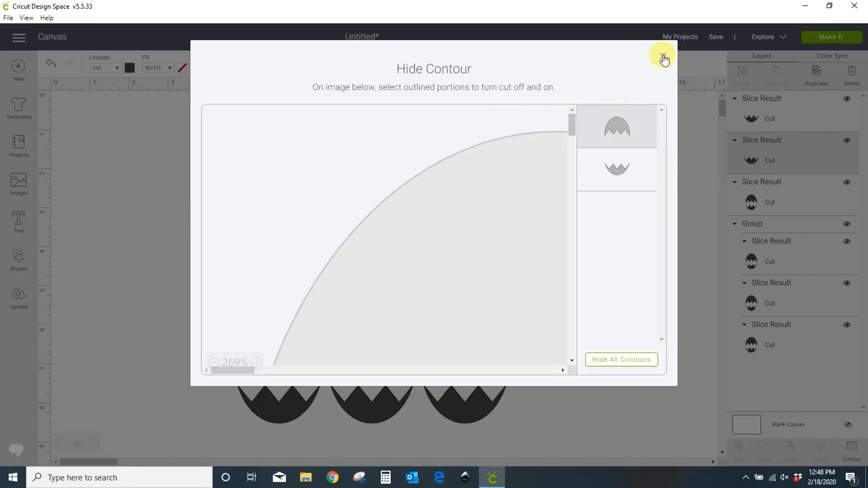
{"action": "left_click", "coordinate": [663, 57]}
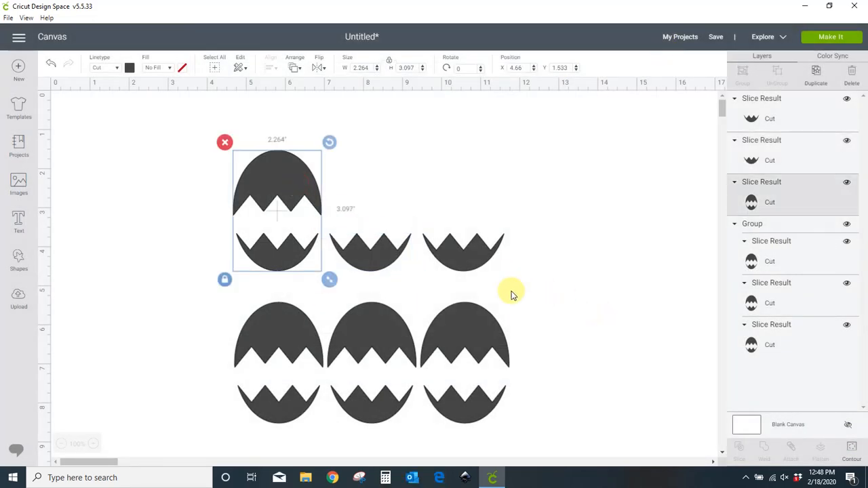
{"action": "left_click", "coordinate": [851, 451]}
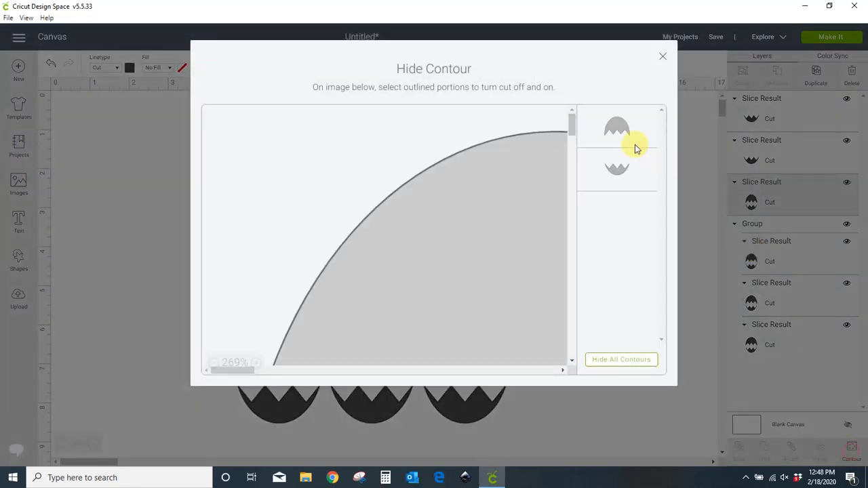
{"action": "left_click", "coordinate": [663, 56]}
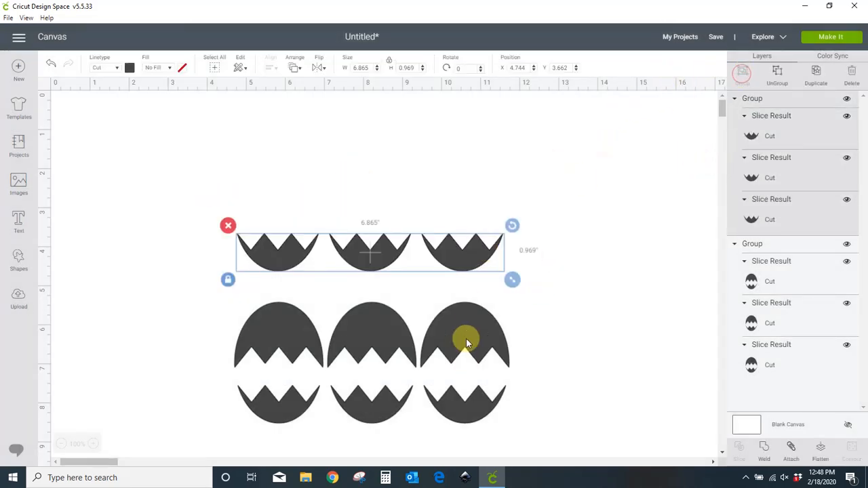
Step: Hide the zigzag bottoms of the right and middle lower-row eggs with Hide Contour
{"action": "left_click", "coordinate": [669, 169]}
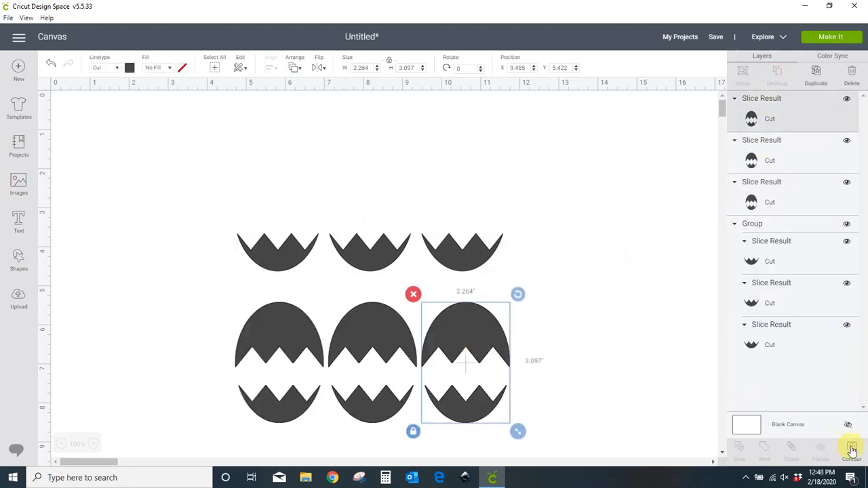
{"action": "left_click", "coordinate": [852, 450]}
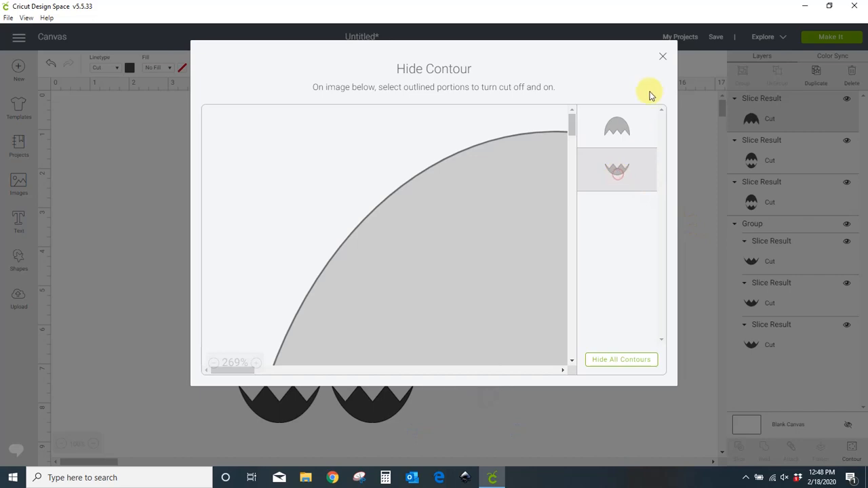
{"action": "left_click", "coordinate": [662, 56]}
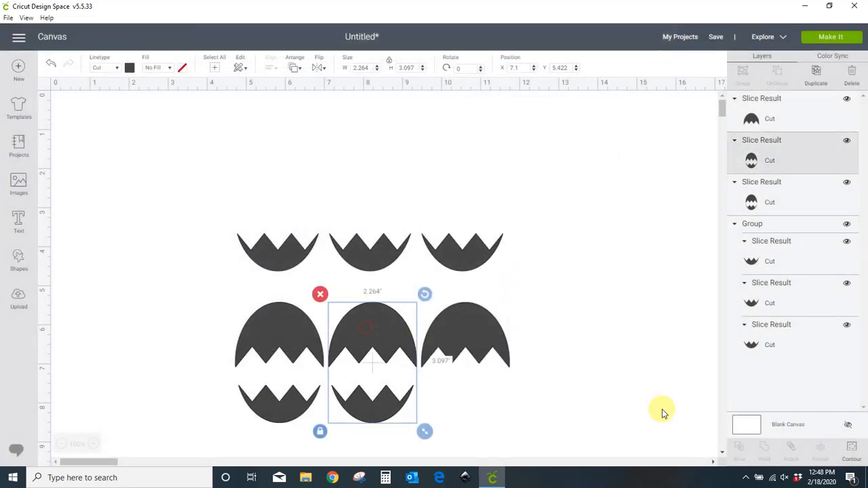
{"action": "left_click", "coordinate": [851, 451]}
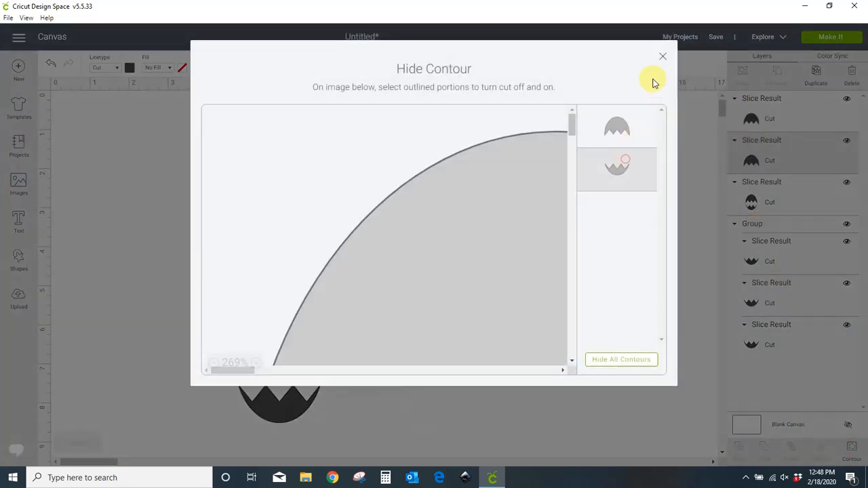
{"action": "left_click", "coordinate": [662, 55]}
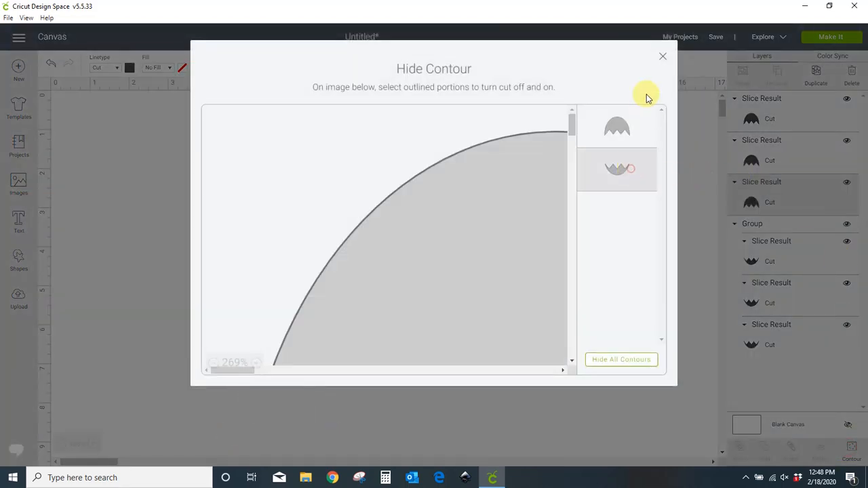
{"action": "left_click", "coordinate": [663, 56]}
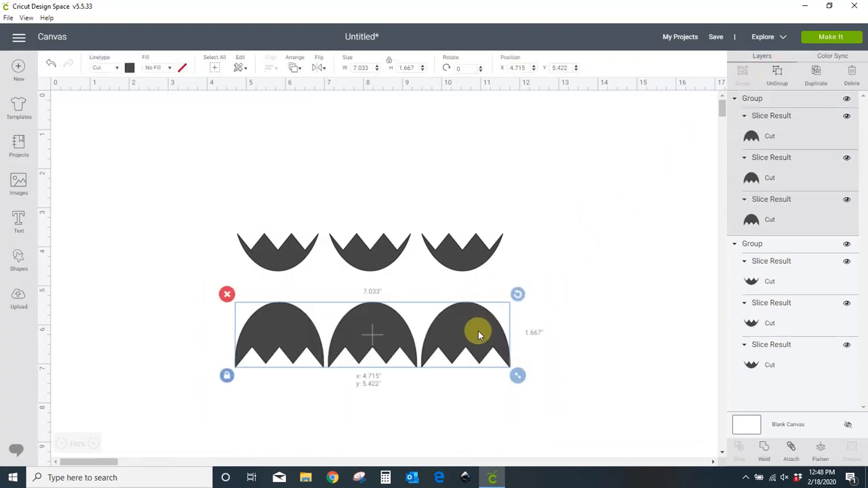
Step: Move the row of egg tops above the zigzag bottom halves, then deselect
{"action": "left_click_drag", "start_coordinate": [478, 334], "coordinate": [475, 179]}
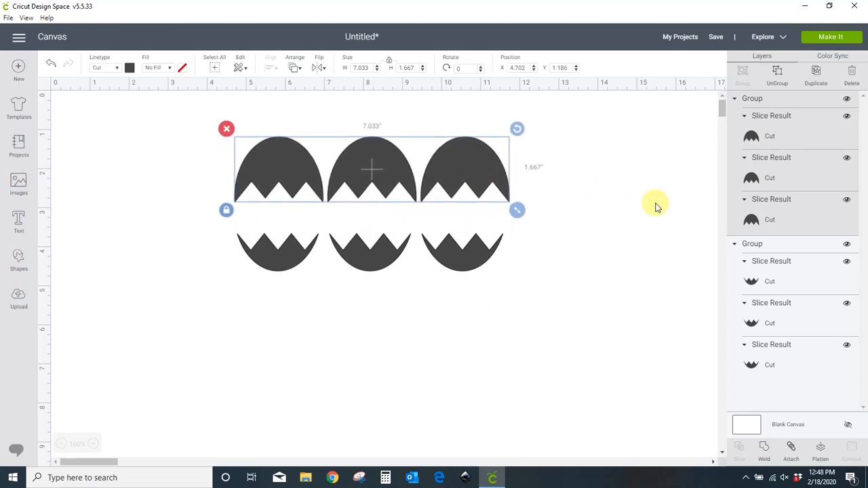
{"action": "left_click", "coordinate": [92, 285]}
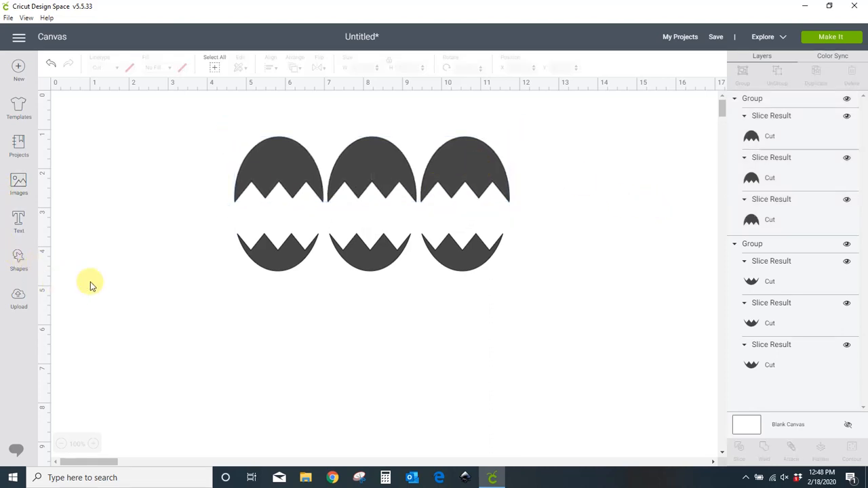
Step: Add 'Jessica' in Sherlyn script, enlarge it, and set letter space to -0.3
{"action": "left_click", "coordinate": [18, 221]}
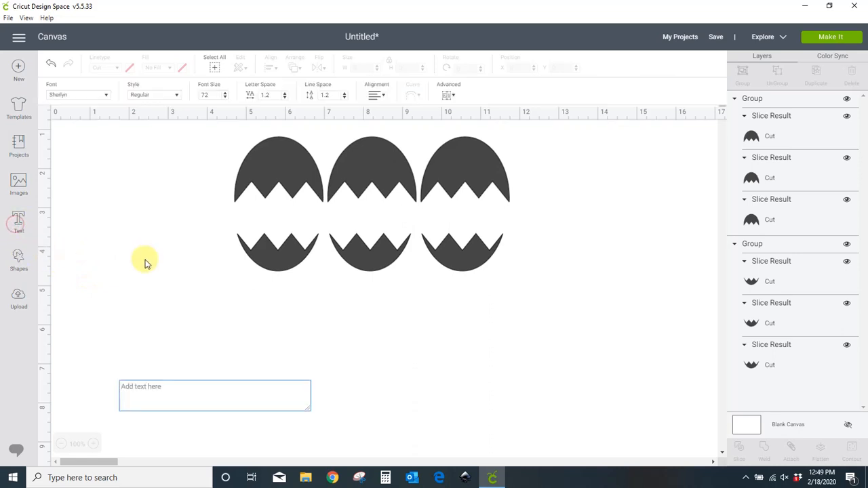
{"action": "type", "text": "Jessica"}
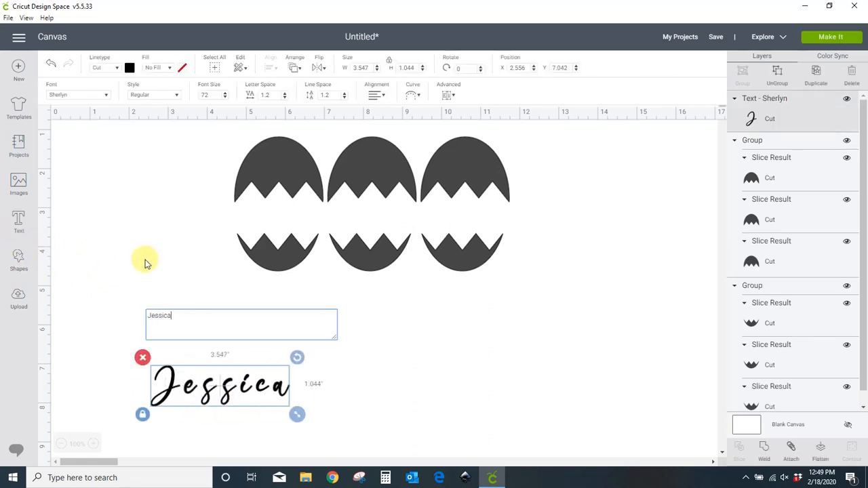
{"action": "mouse_move", "coordinate": [80, 94]}
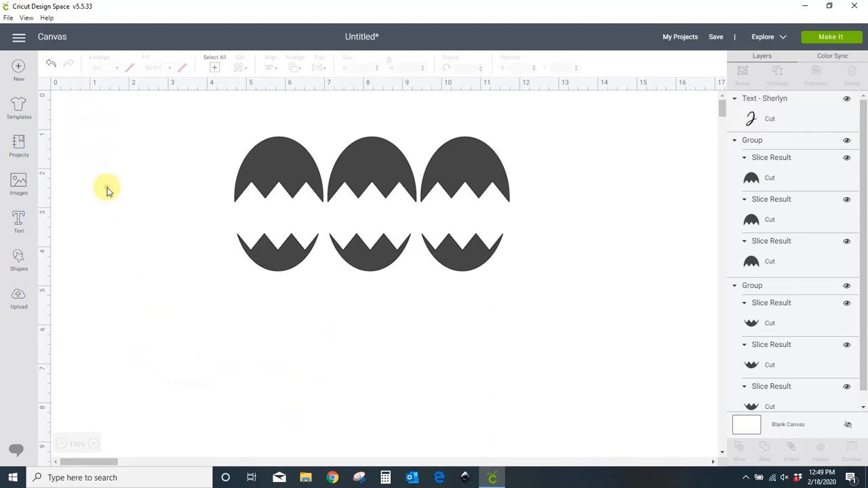
{"action": "left_click", "coordinate": [220, 385]}
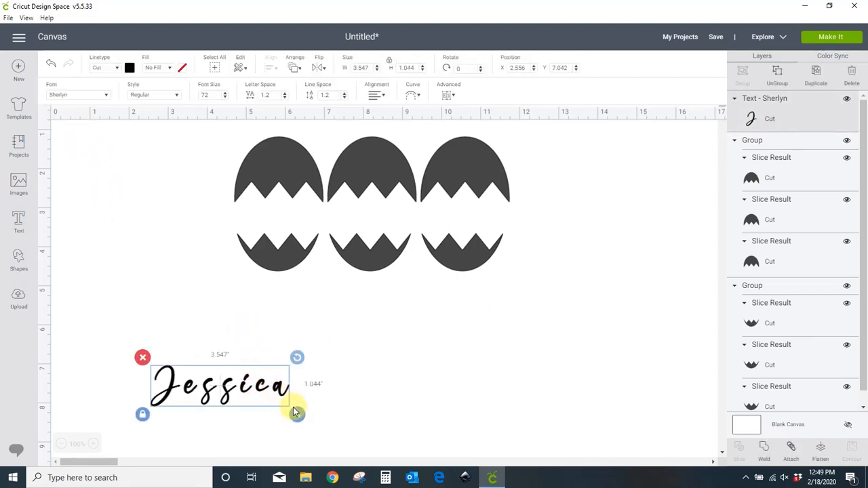
{"action": "left_click_drag", "start_coordinate": [297, 415], "coordinate": [518, 410]}
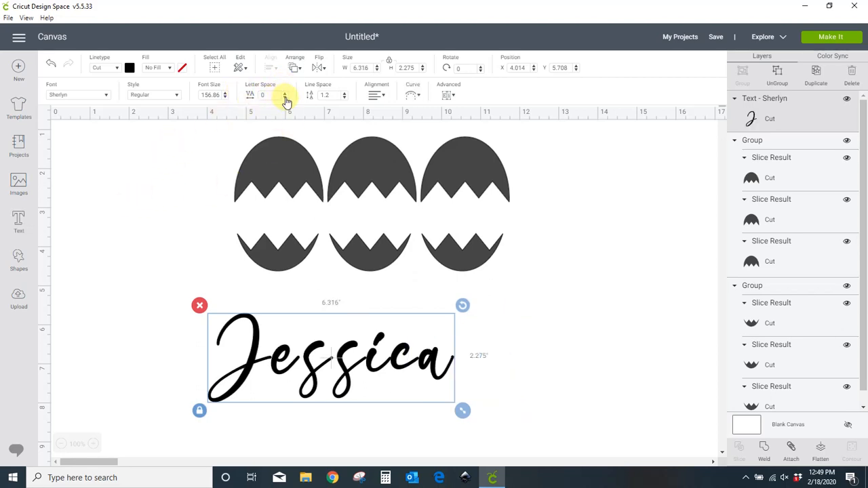
{"action": "left_click", "coordinate": [285, 98]}
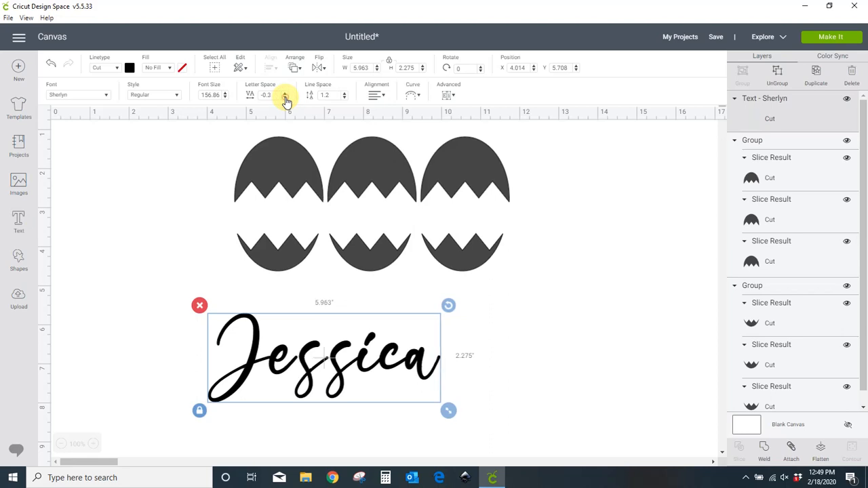
{"action": "mouse_move", "coordinate": [623, 281]}
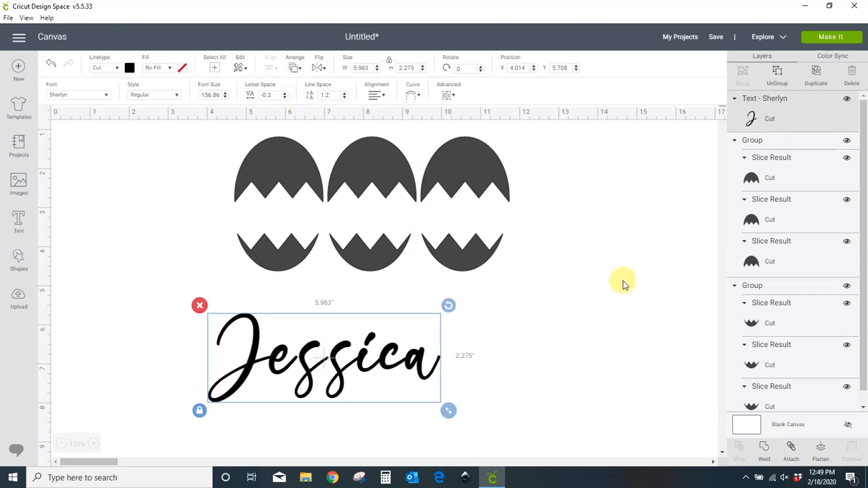
{"action": "mouse_move", "coordinate": [399, 366]}
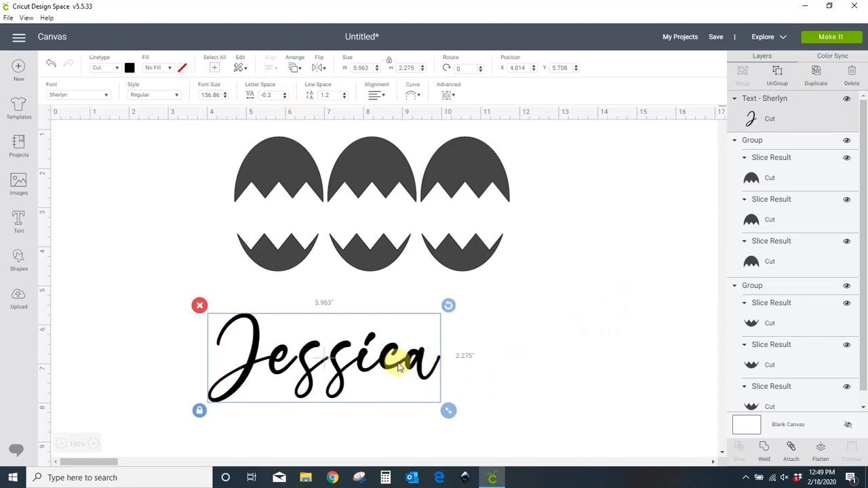
{"action": "mouse_move", "coordinate": [498, 359]}
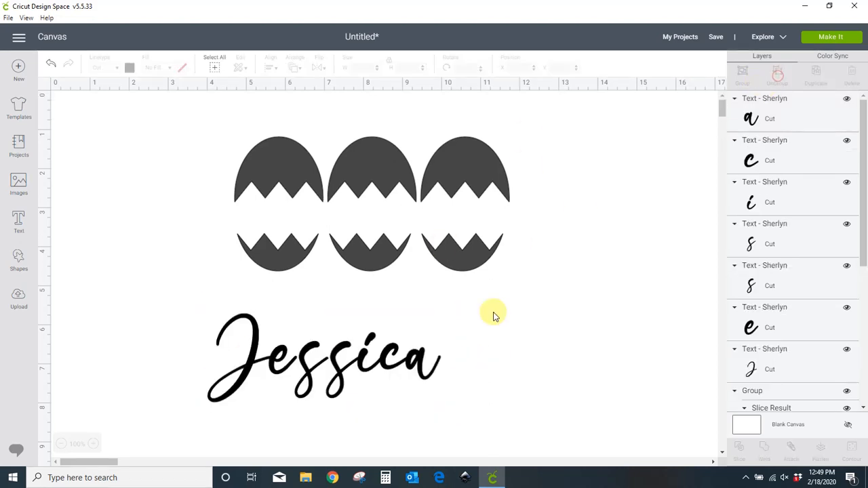
Step: Shift the J rightward, weld all Jessica letters, and stretch the word wider
{"action": "left_click", "coordinate": [322, 356]}
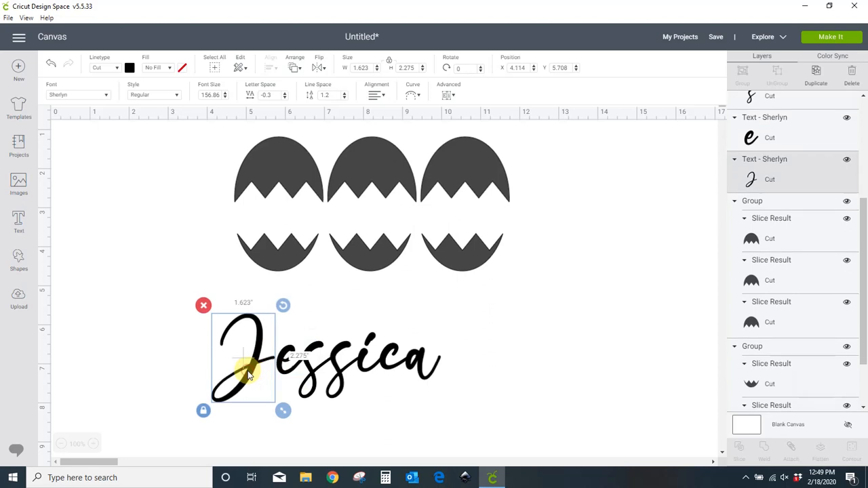
{"action": "left_click", "coordinate": [505, 409]}
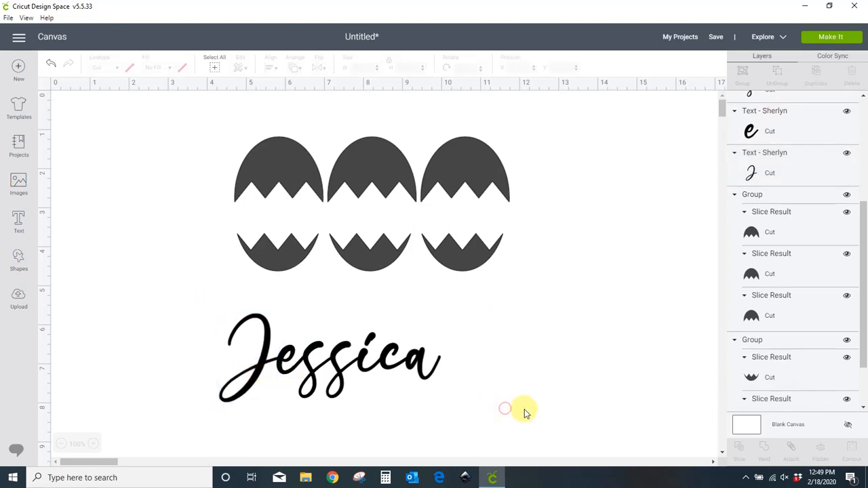
{"action": "left_click", "coordinate": [329, 356]}
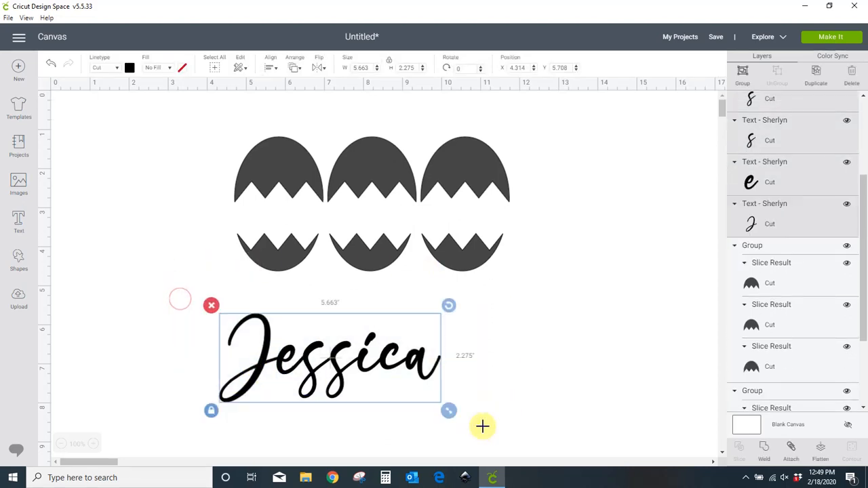
{"action": "left_click", "coordinate": [764, 447]}
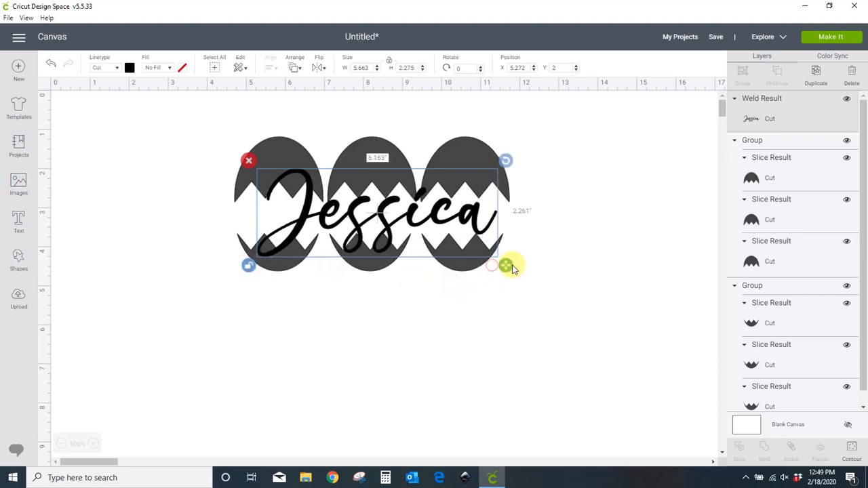
{"action": "left_click_drag", "start_coordinate": [505, 264], "coordinate": [478, 221]}
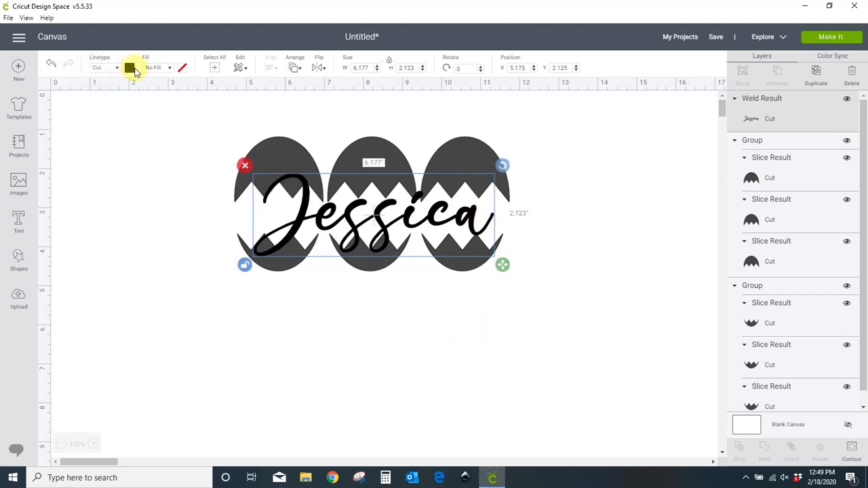
Step: Colour the welded Jessica name yellow from the Material colors
{"action": "left_click", "coordinate": [129, 67]}
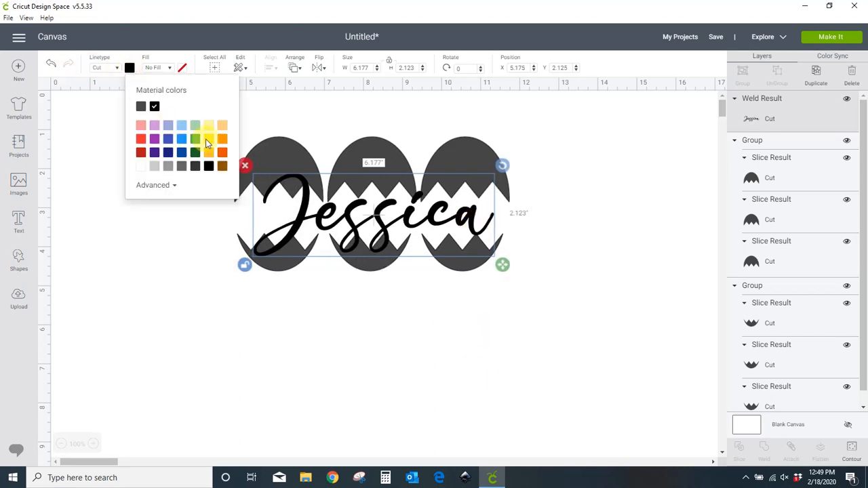
{"action": "left_click", "coordinate": [208, 139]}
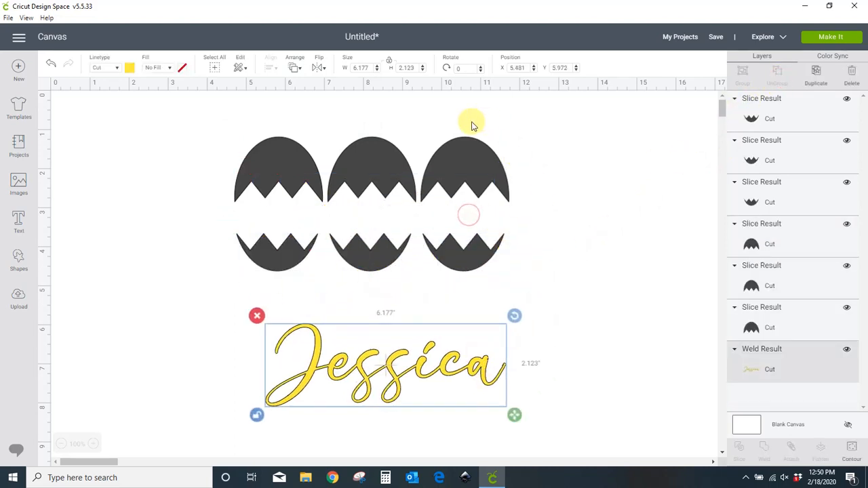
Step: Group the right egg's two halves and colour the left egg purple
{"action": "left_click", "coordinate": [465, 169]}
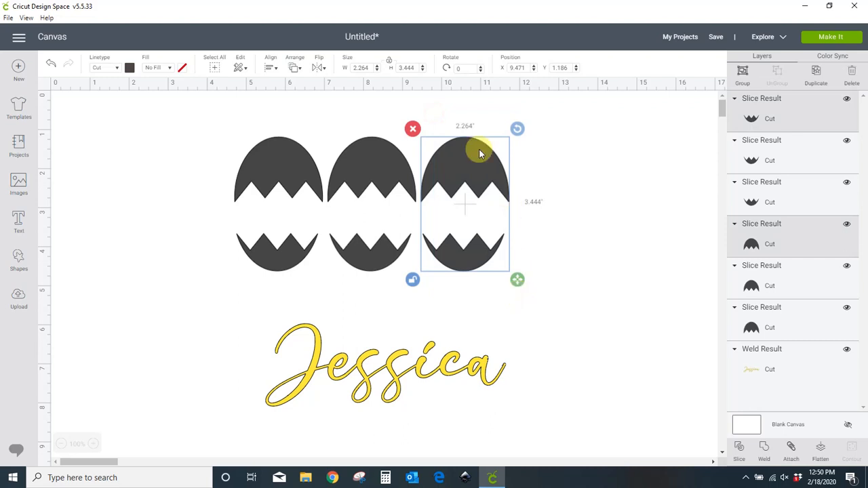
{"action": "left_click", "coordinate": [742, 75]}
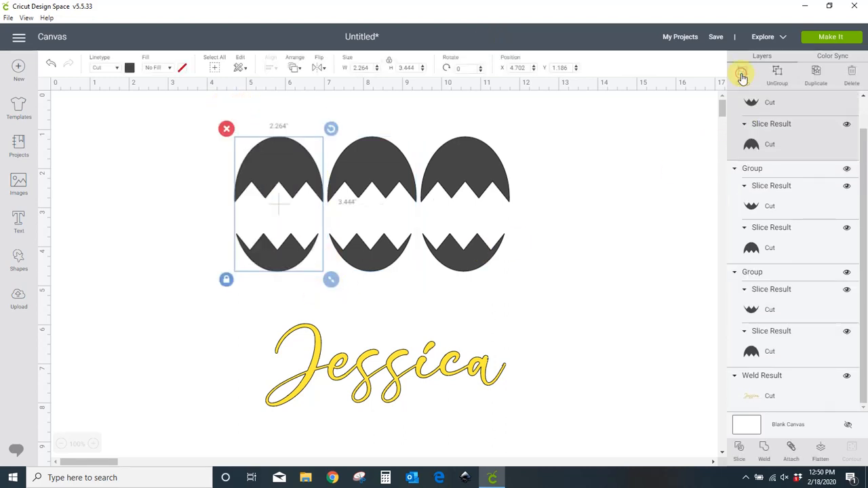
{"action": "left_click", "coordinate": [129, 67]}
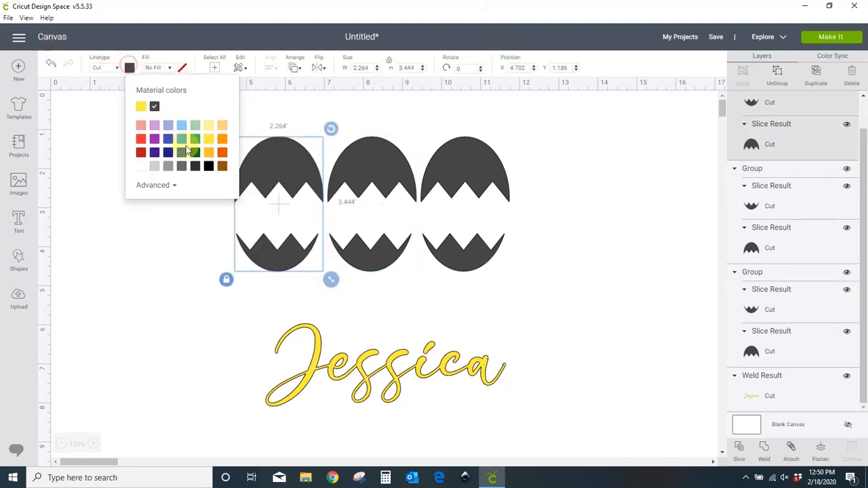
{"action": "left_click", "coordinate": [154, 139]}
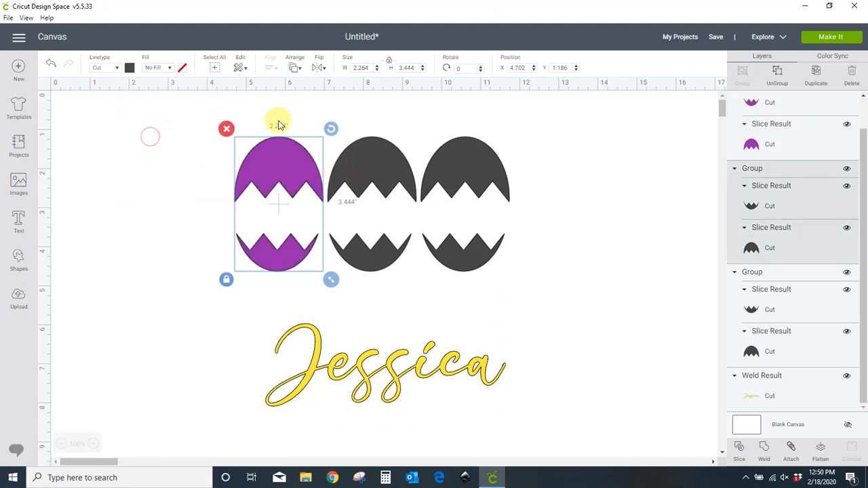
Step: Colour the middle egg light blue and the right egg pink, and drag Jessica across the eggs
{"action": "left_click", "coordinate": [130, 67]}
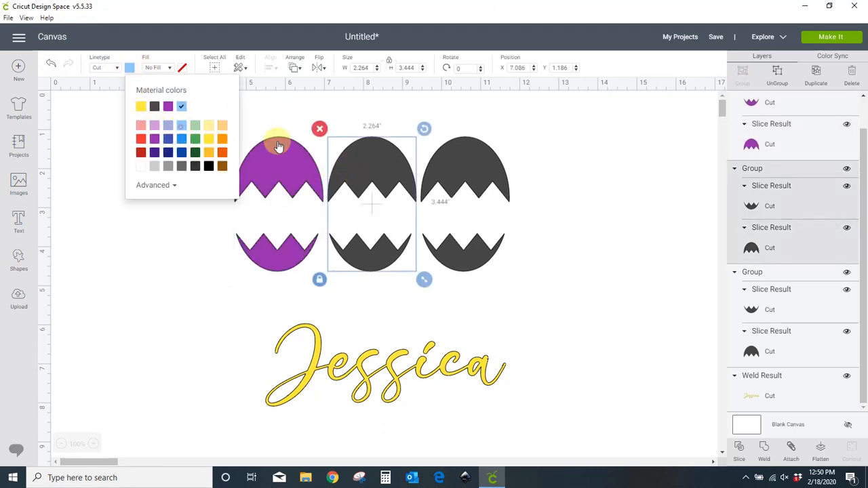
{"action": "left_click", "coordinate": [181, 107]}
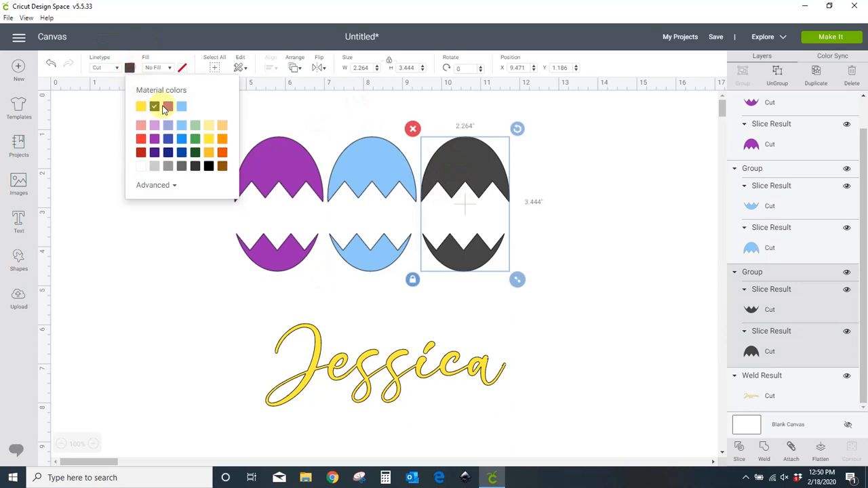
{"action": "left_click", "coordinate": [168, 125]}
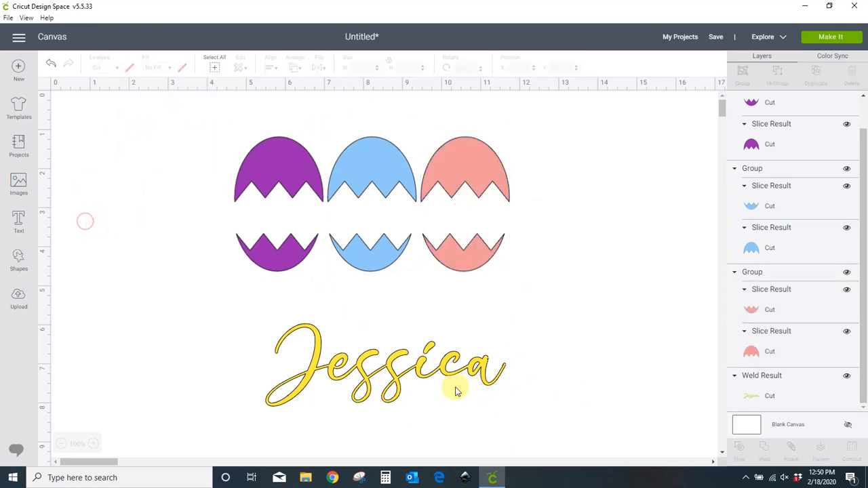
{"action": "left_click_drag", "start_coordinate": [383, 363], "coordinate": [370, 207]}
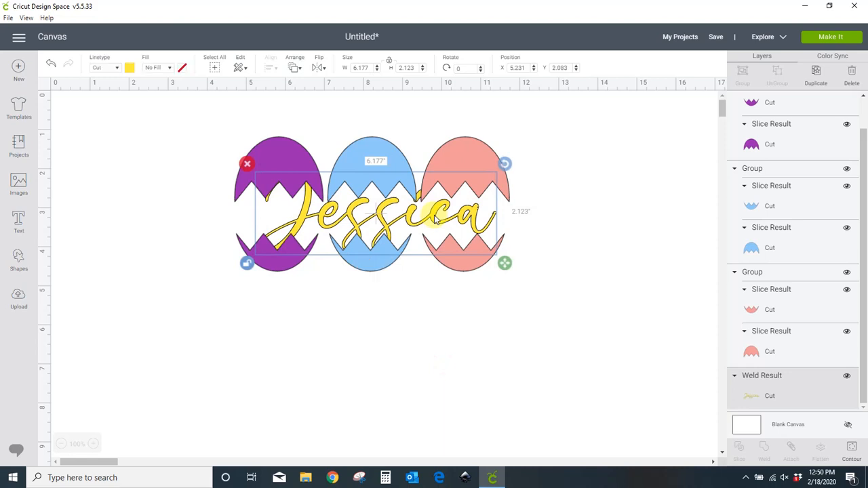
Step: Bring the yellow Jessica name in front of the eggs, then select the purple egg
{"action": "left_click", "coordinate": [294, 68]}
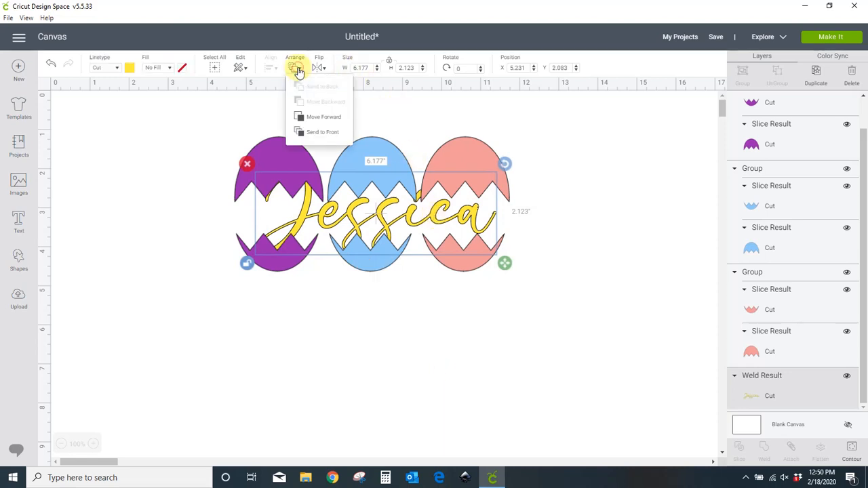
{"action": "left_click", "coordinate": [386, 377]}
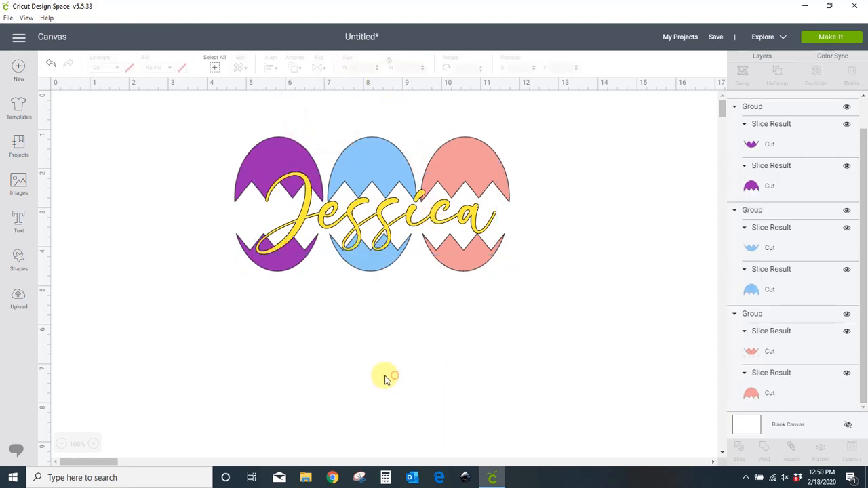
{"action": "mouse_move", "coordinate": [498, 295]}
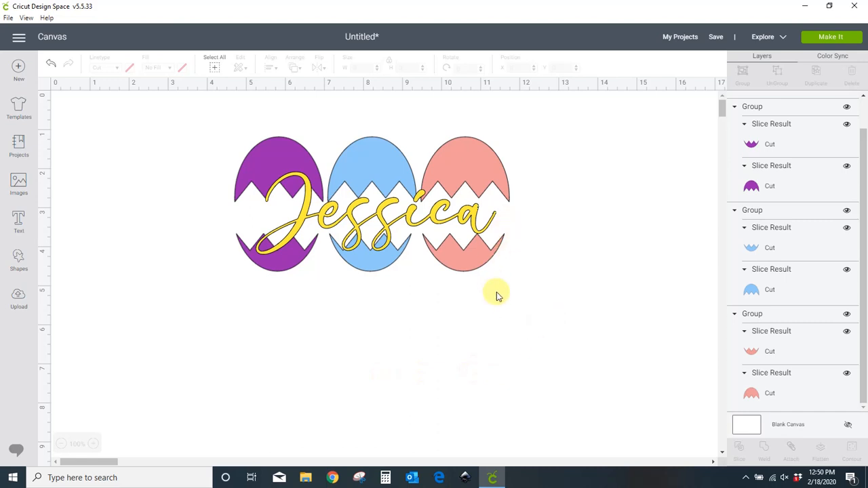
{"action": "mouse_move", "coordinate": [475, 169]}
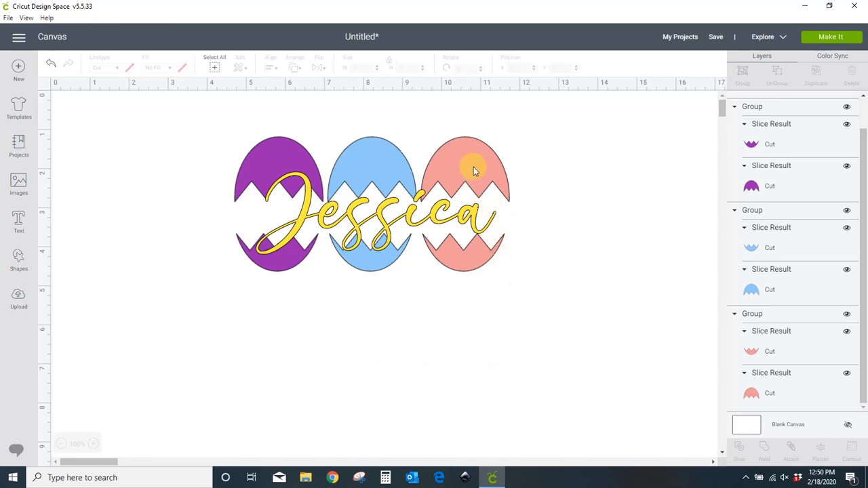
{"action": "left_click", "coordinate": [472, 169]}
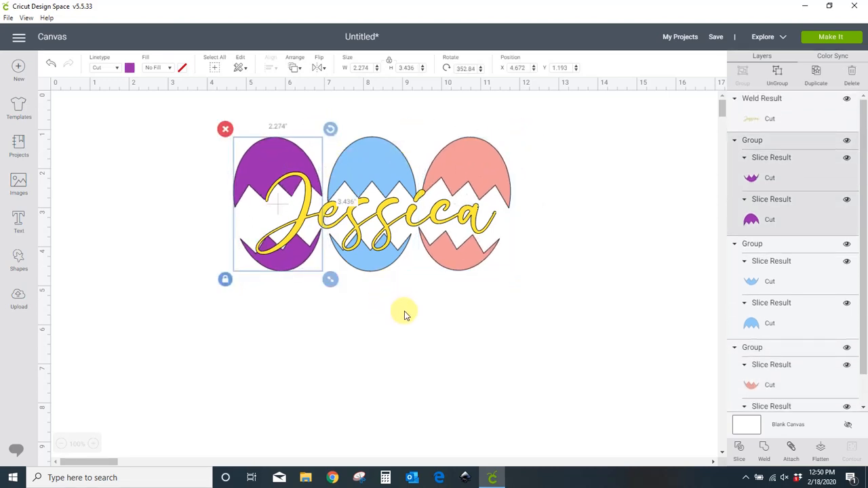
{"action": "mouse_move", "coordinate": [295, 265]}
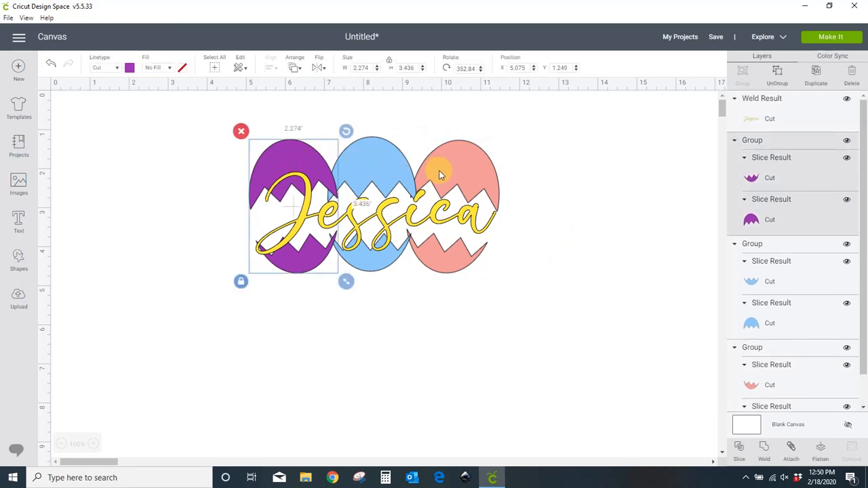
Step: Open the Arrange stacking options for the selected purple egg
{"action": "left_click", "coordinate": [296, 67]}
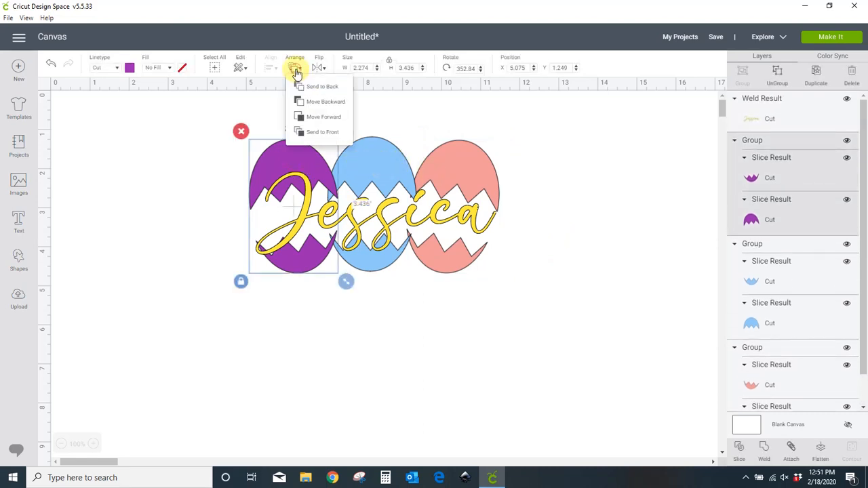
{"action": "mouse_move", "coordinate": [301, 102]}
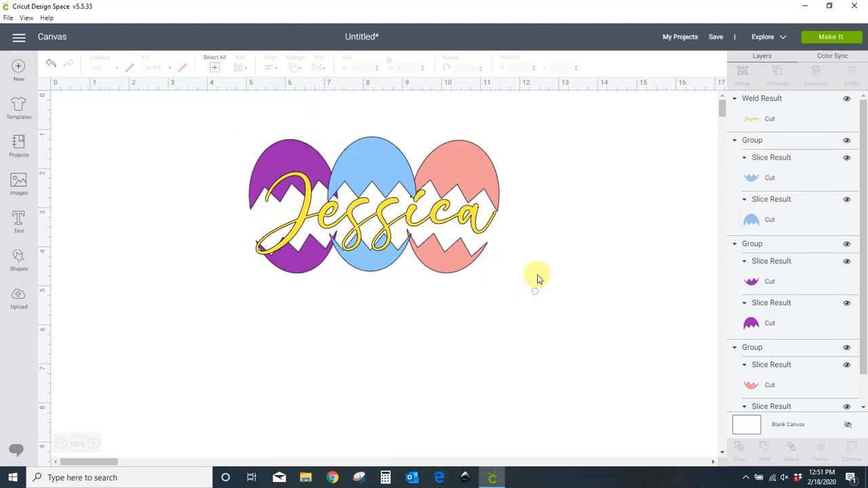
{"action": "mouse_move", "coordinate": [587, 276]}
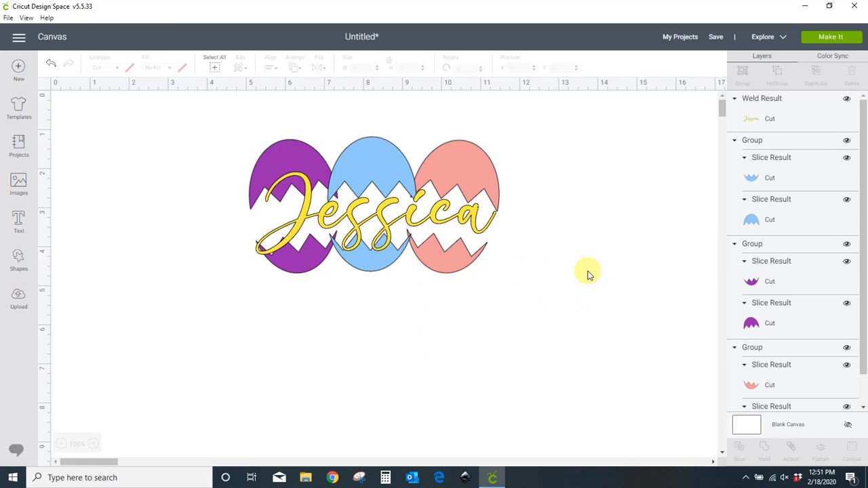
{"action": "mouse_move", "coordinate": [209, 131]}
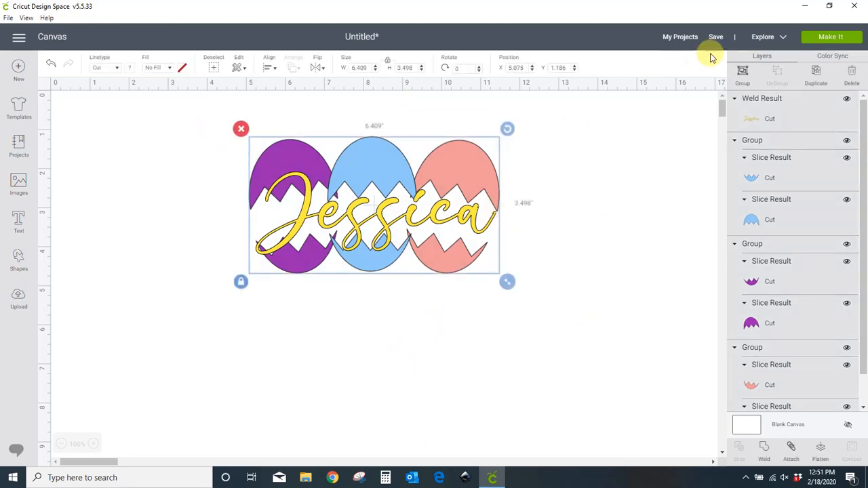
Step: Drag the grouped eggs-and-name design lower on the canvas and deselect it
{"action": "left_click_drag", "start_coordinate": [374, 205], "coordinate": [333, 224]}
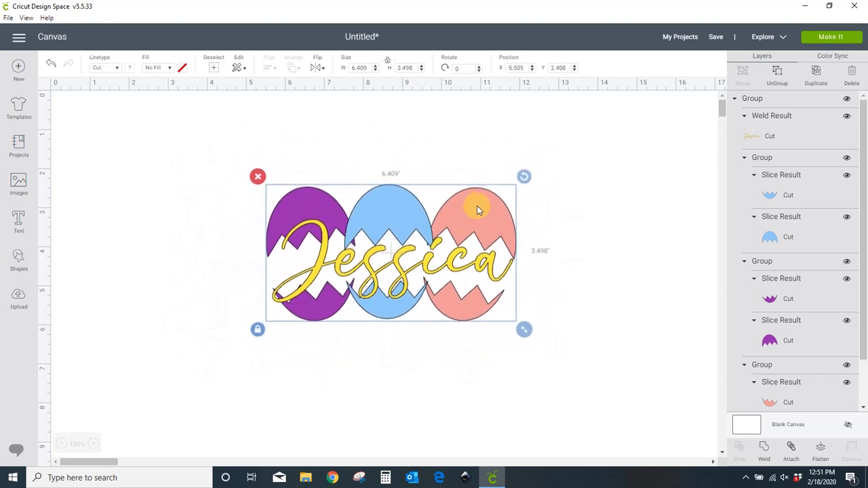
{"action": "left_click", "coordinate": [570, 251]}
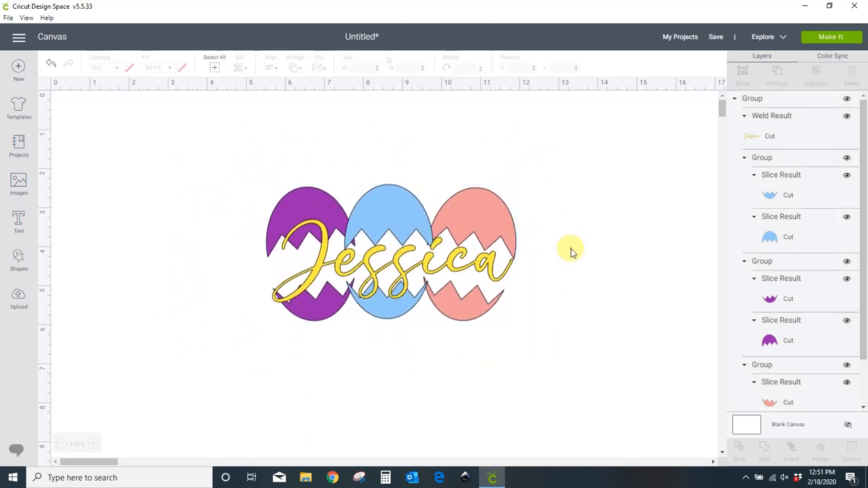
{"action": "mouse_move", "coordinate": [212, 275]}
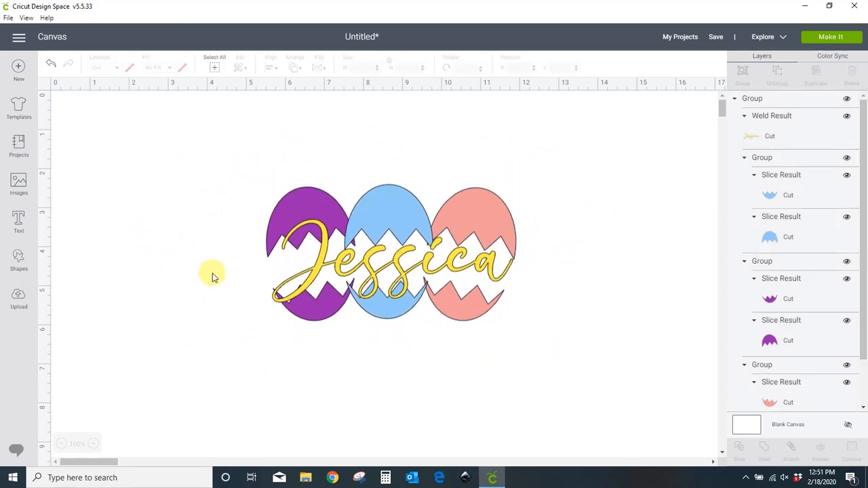
Step: Insert a Circle from Shapes and enlarge it slightly
{"action": "left_click", "coordinate": [18, 260]}
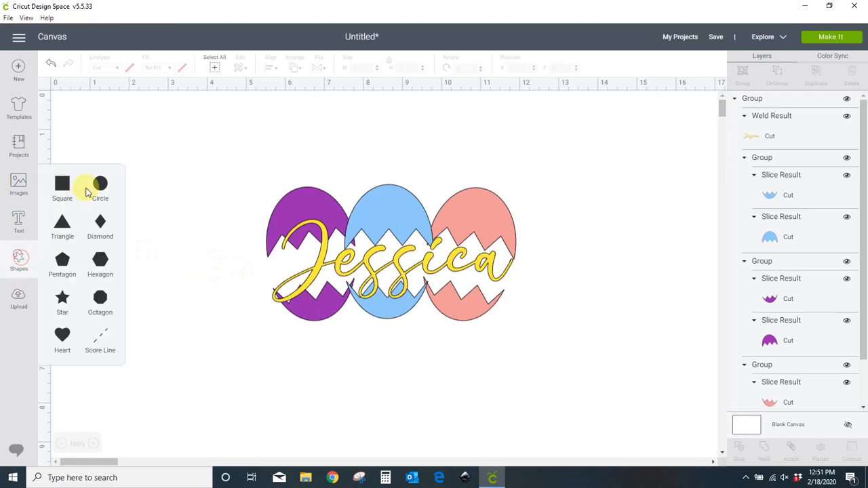
{"action": "left_click", "coordinate": [100, 183]}
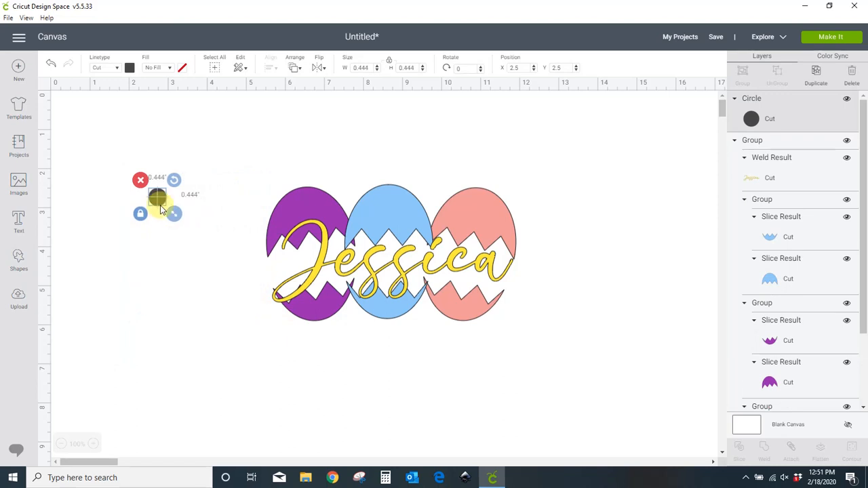
{"action": "left_click_drag", "start_coordinate": [158, 197], "coordinate": [242, 233]}
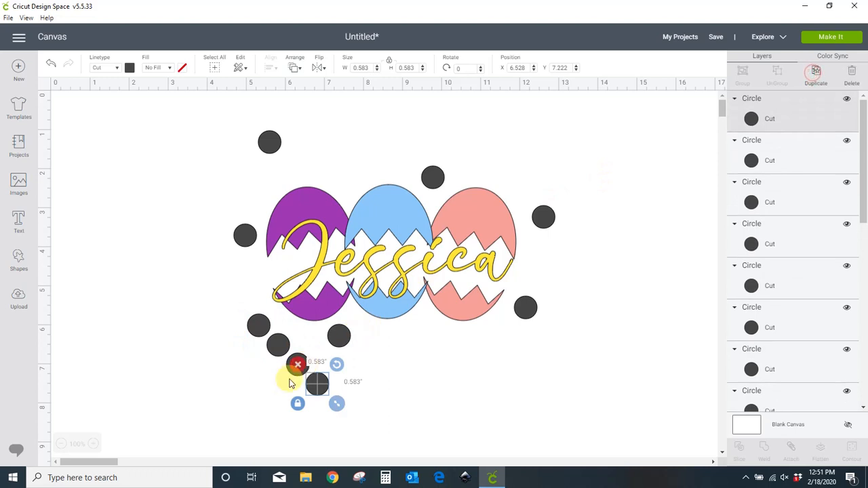
Step: Drag circle copies above, below and left of the eggs as dots
{"action": "left_click_drag", "start_coordinate": [319, 383], "coordinate": [348, 181]}
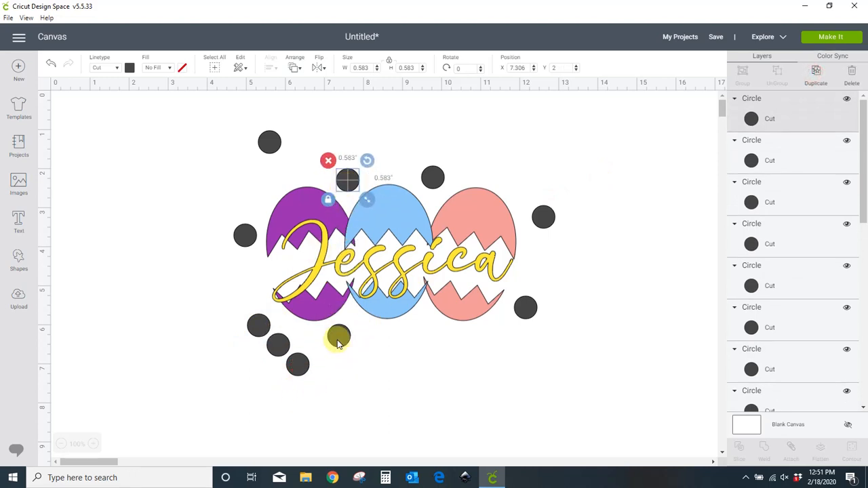
{"action": "left_click_drag", "start_coordinate": [339, 337], "coordinate": [277, 346]}
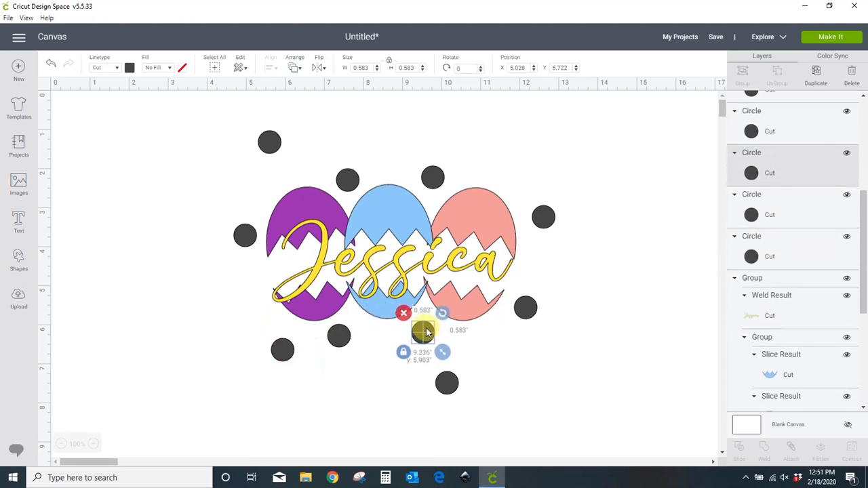
{"action": "left_click_drag", "start_coordinate": [426, 329], "coordinate": [463, 369]}
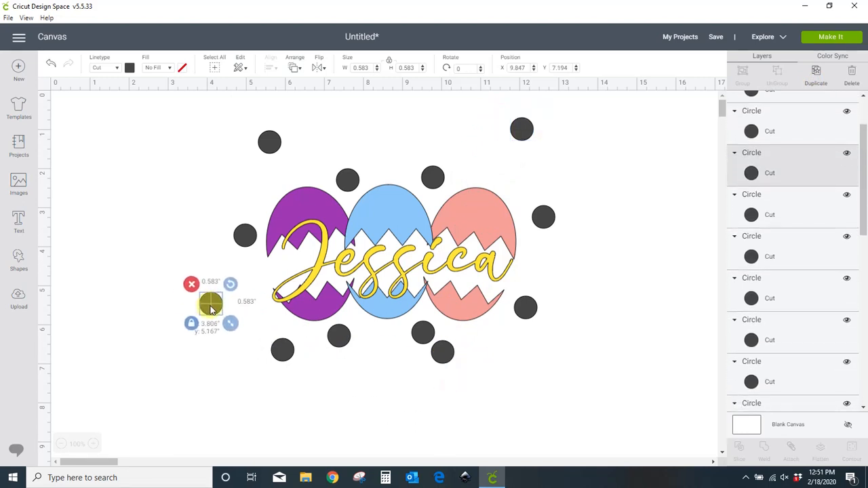
{"action": "left_click", "coordinate": [444, 352]}
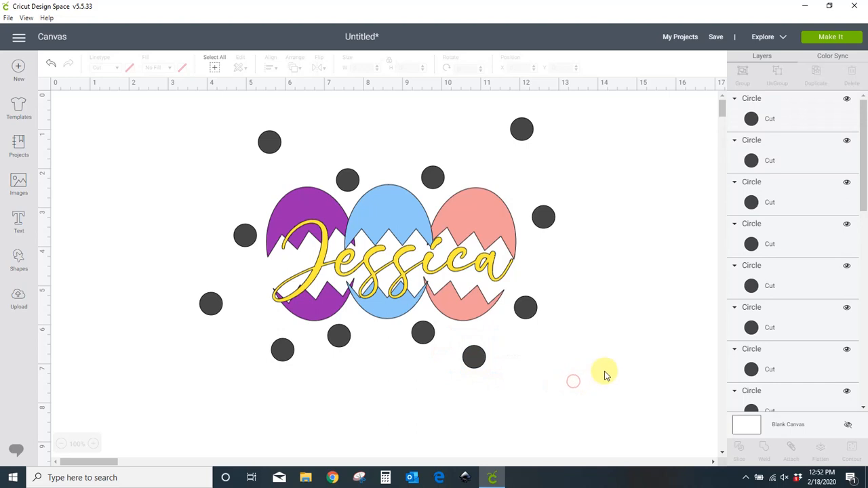
{"action": "mouse_move", "coordinate": [577, 375]}
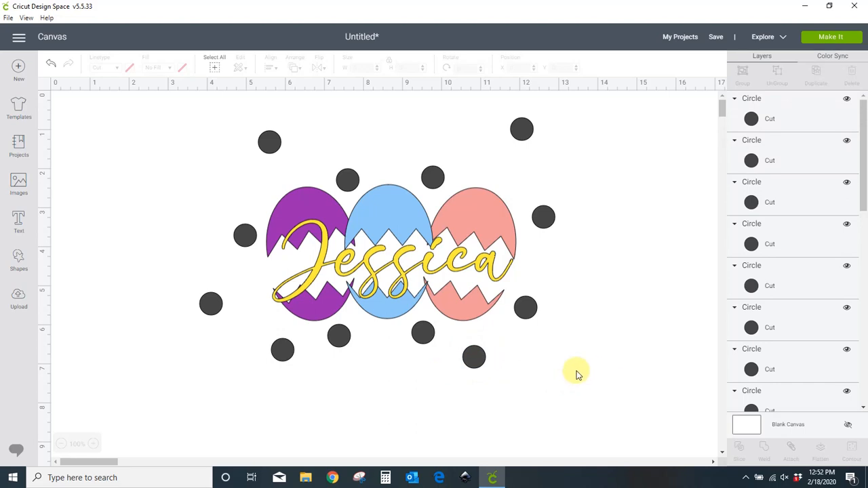
{"action": "mouse_move", "coordinate": [617, 367]}
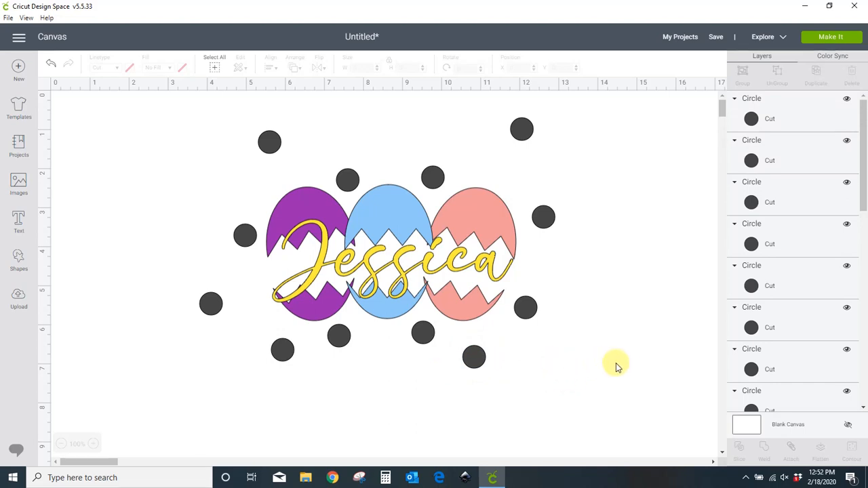
{"action": "mouse_move", "coordinate": [131, 227]}
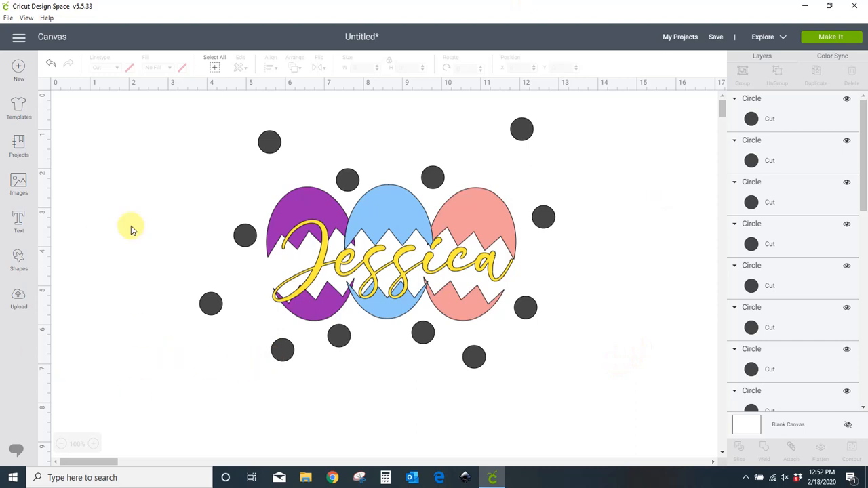
Step: Recolour the dots around the eggs in yellow, pink, blue and purple
{"action": "left_click", "coordinate": [270, 142]}
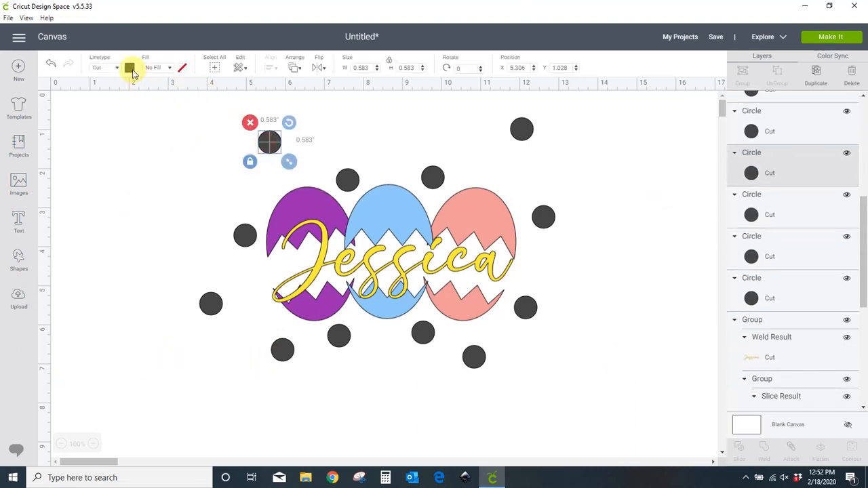
{"action": "left_click", "coordinate": [129, 67]}
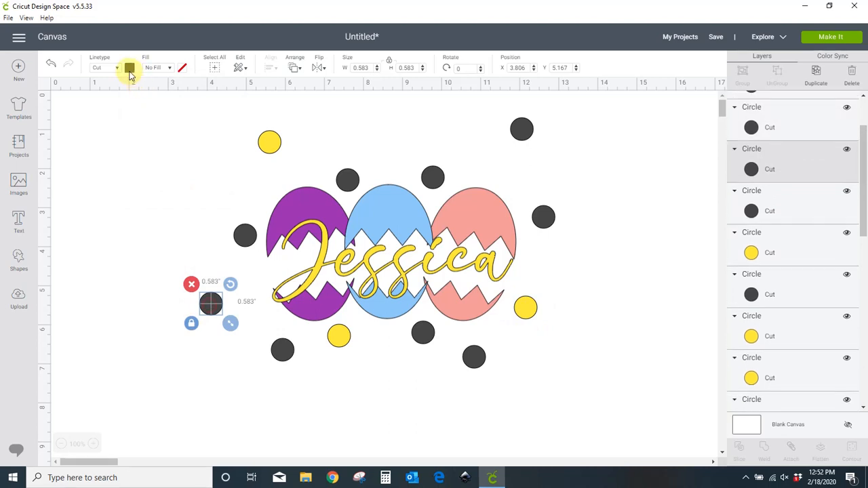
{"action": "left_click", "coordinate": [129, 67]}
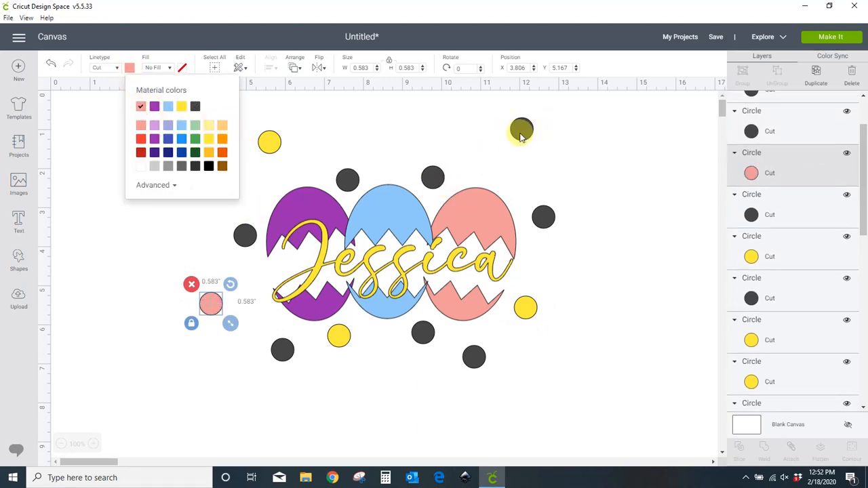
{"action": "left_click", "coordinate": [196, 106]}
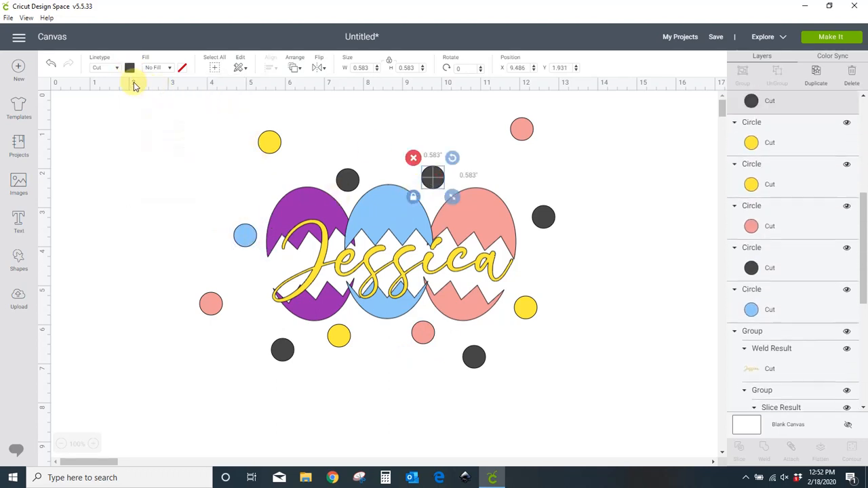
{"action": "left_click", "coordinate": [129, 67]}
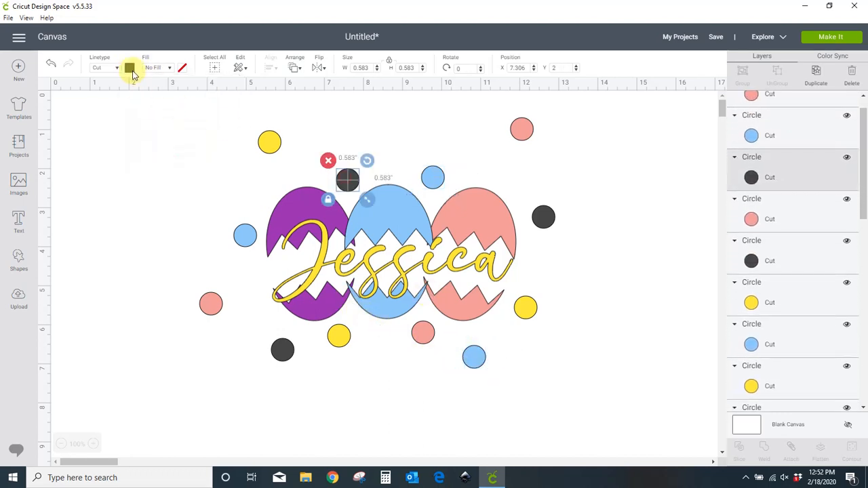
{"action": "left_click", "coordinate": [130, 67]}
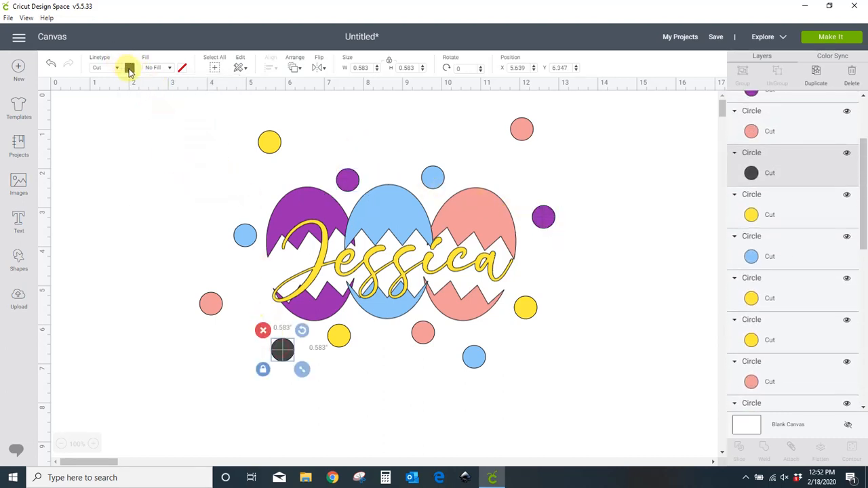
{"action": "left_click", "coordinate": [131, 190]}
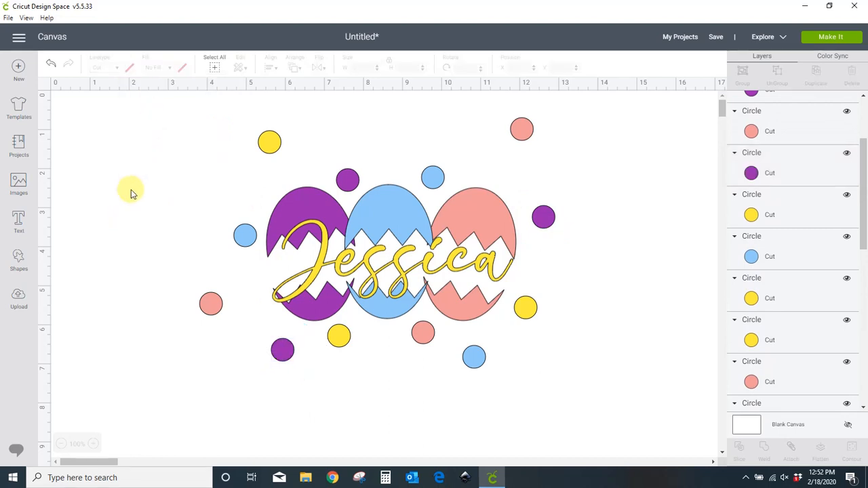
{"action": "mouse_move", "coordinate": [66, 250]}
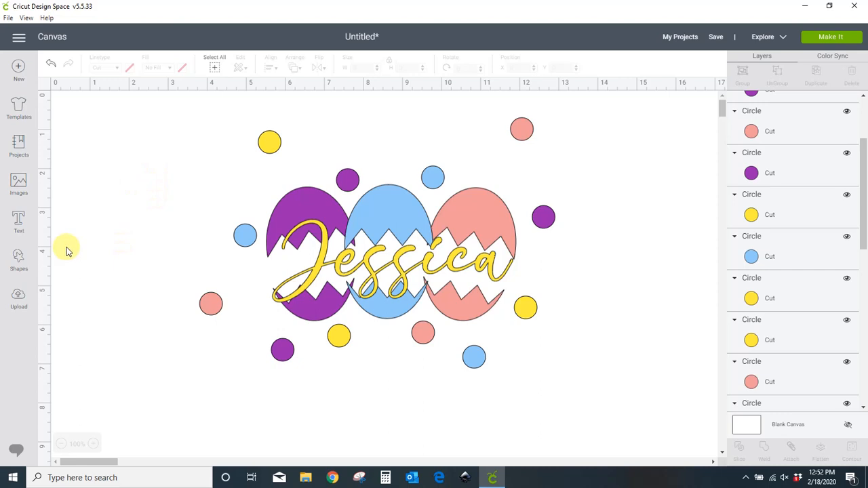
{"action": "mouse_move", "coordinate": [132, 246]}
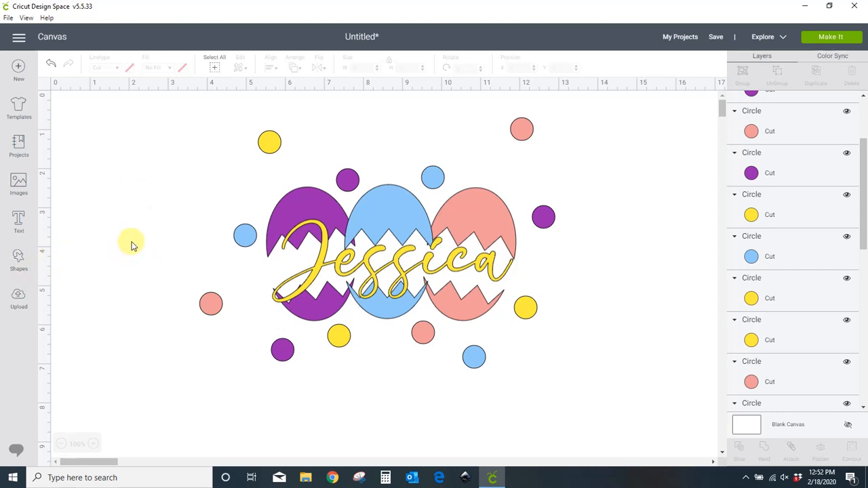
{"action": "mouse_move", "coordinate": [624, 331]}
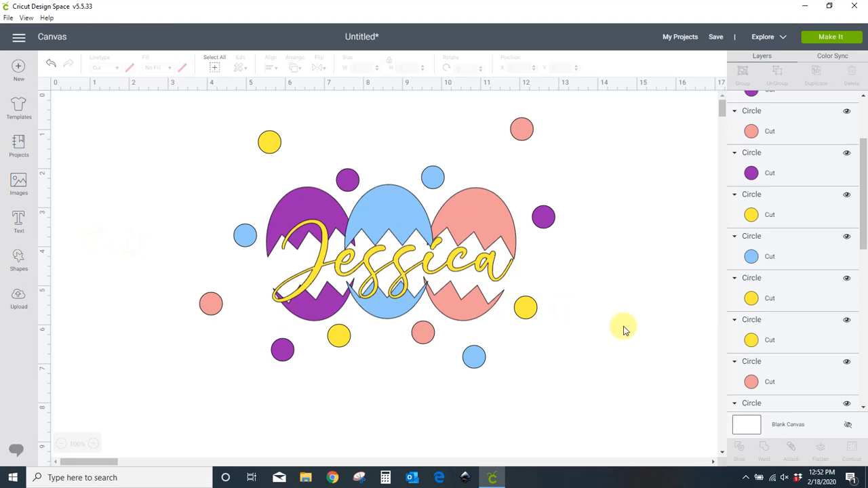